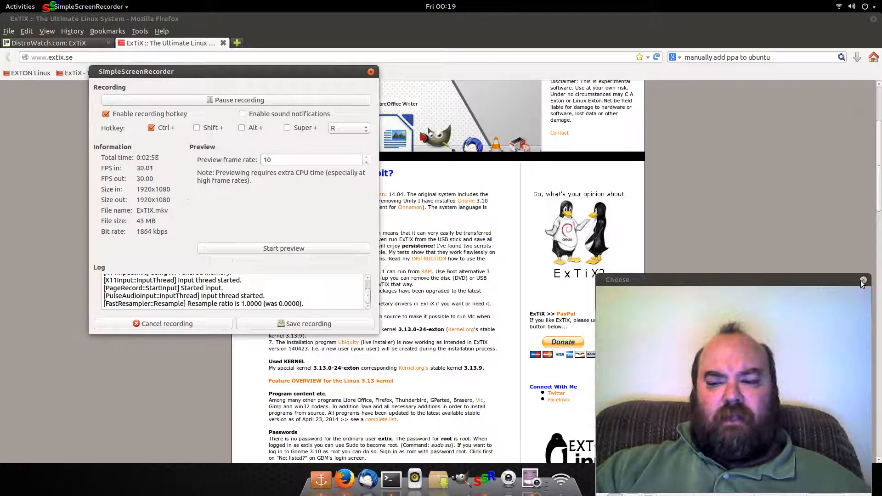
# Step: Close Cheese and minimize the SimpleScreenRecorder window via its title-bar menu
pyautogui.click(863, 280)
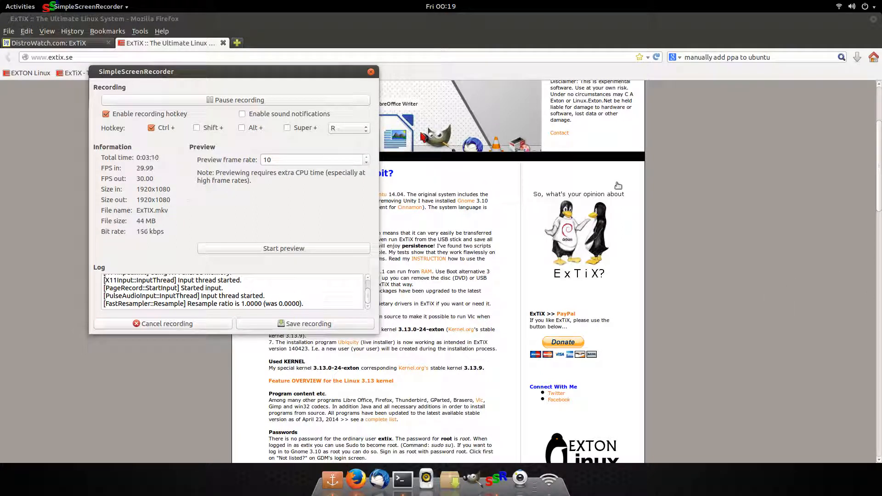
pyautogui.rightClick(136, 71)
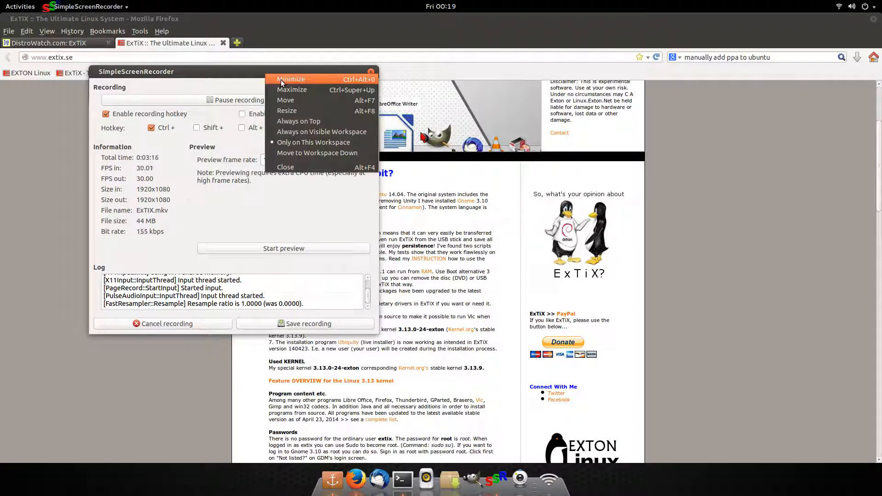
pyautogui.click(291, 79)
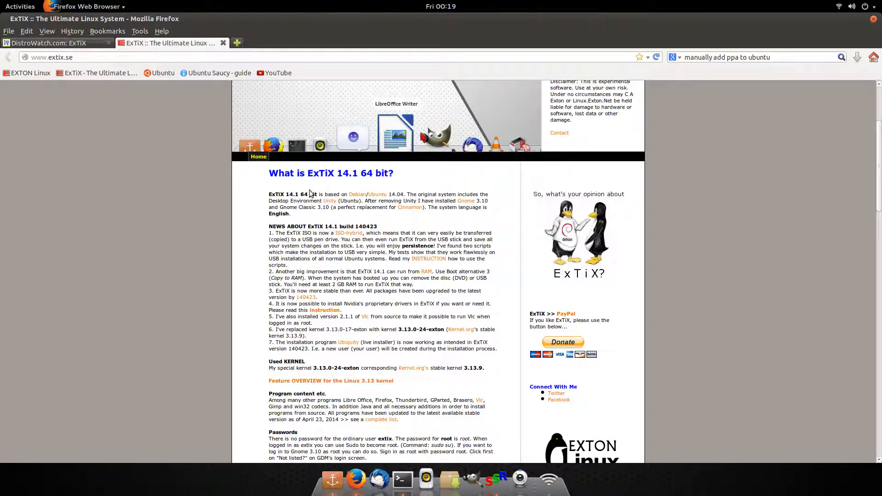
pyautogui.moveTo(368, 187)
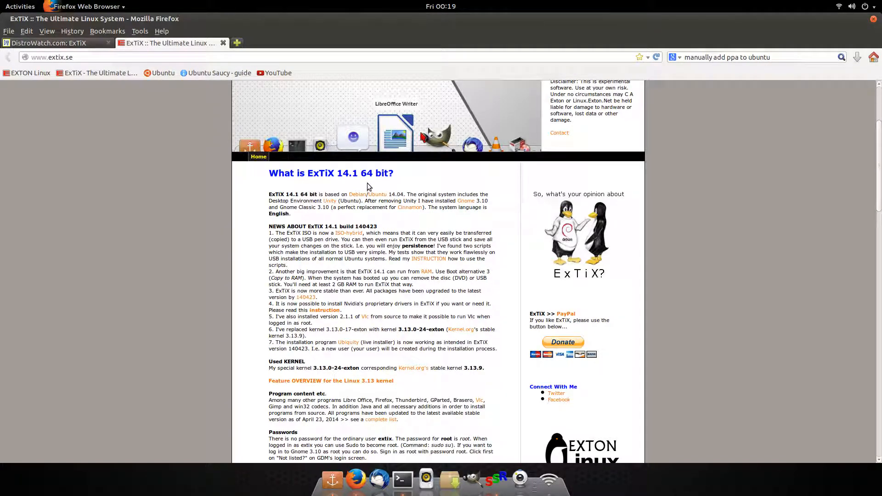
pyautogui.moveTo(298, 186)
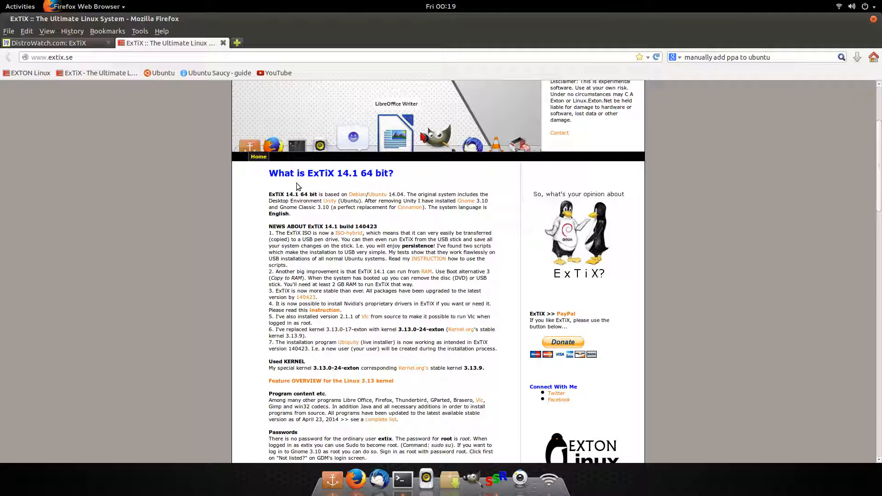
pyautogui.moveTo(254, 226)
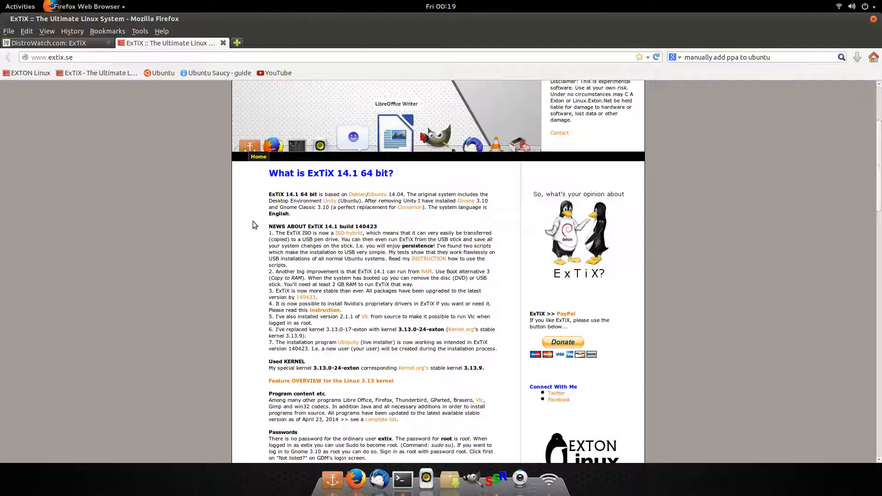
pyautogui.scroll(-3)
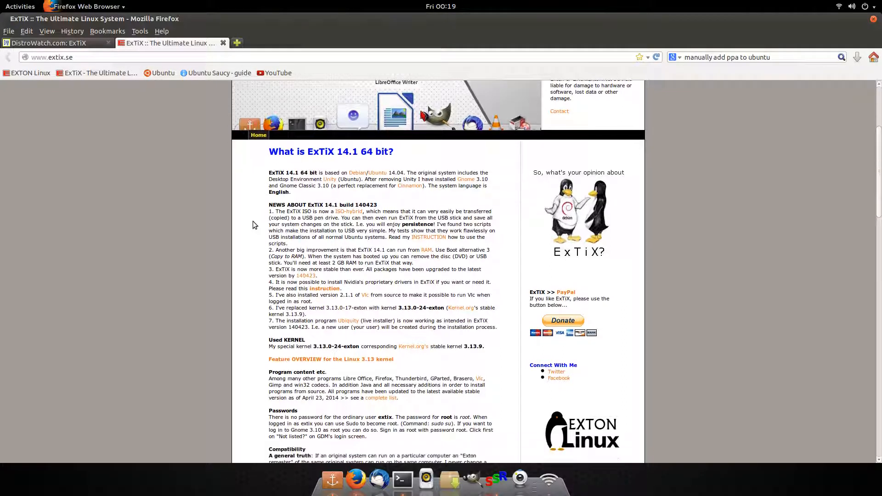
pyautogui.scroll(-3)
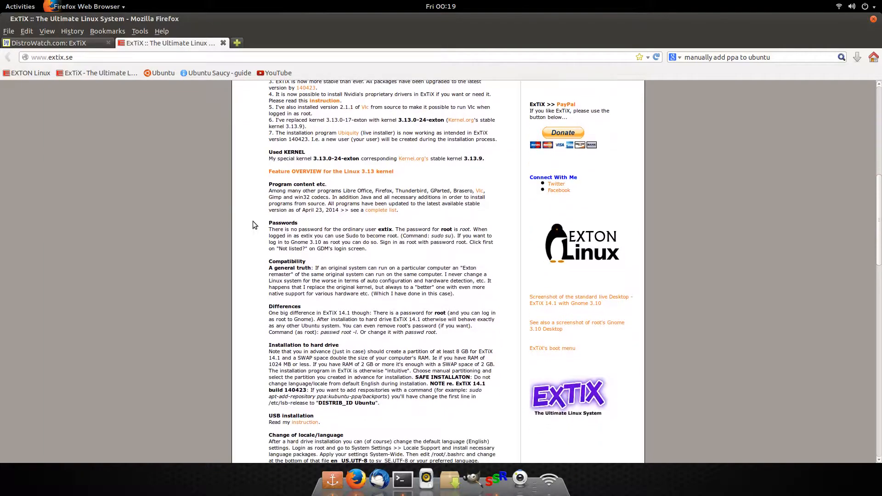
pyautogui.scroll(3)
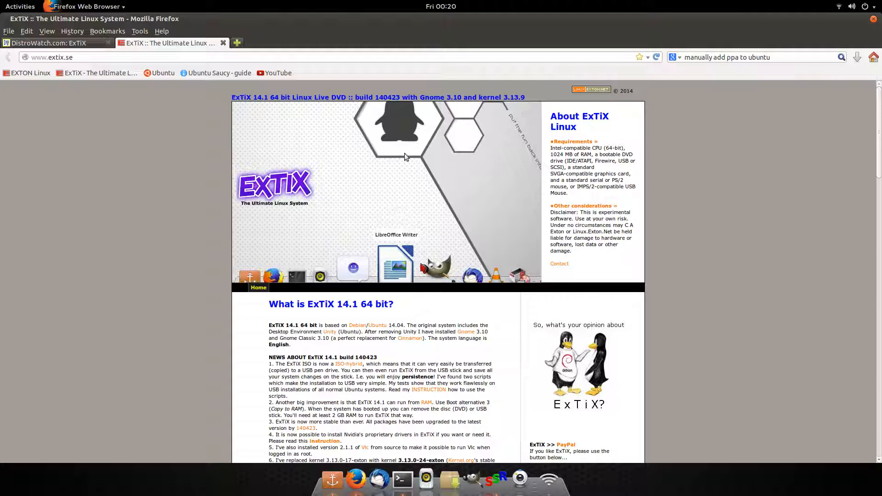
pyautogui.moveTo(167, 178)
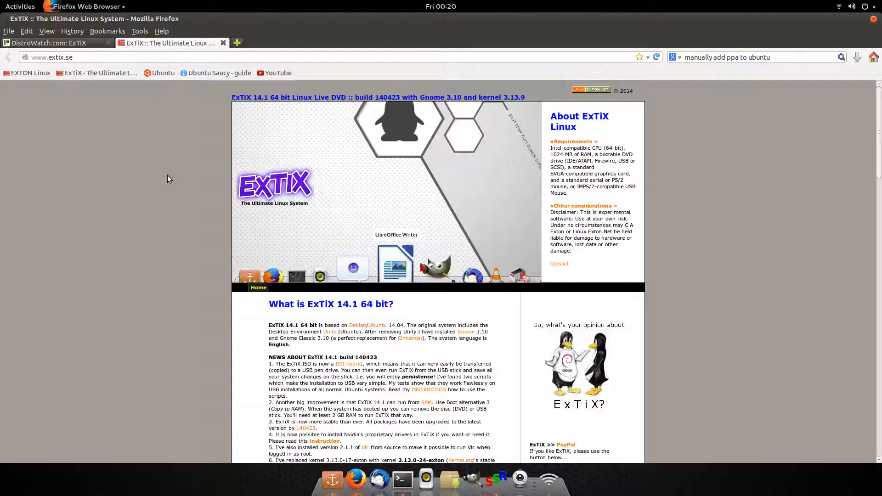
# Step: Scroll to build 140423's point 3 about upgraded packages and clear its highlight
pyautogui.scroll(-3)
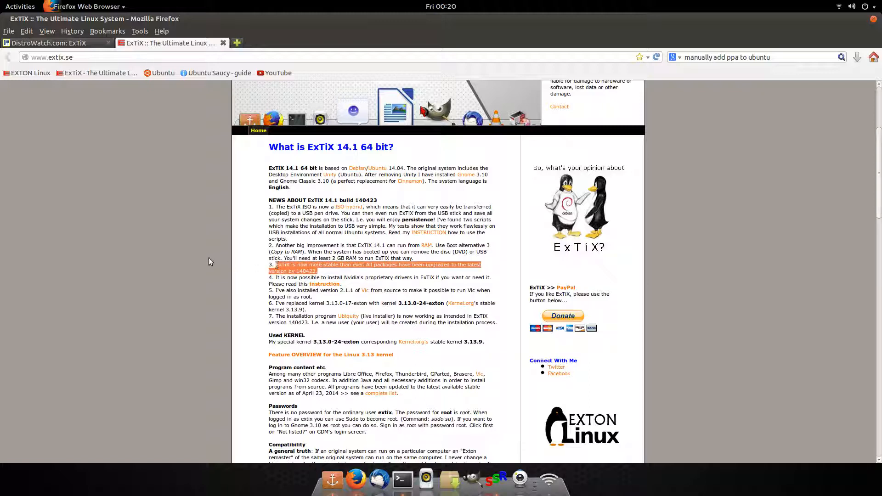
pyautogui.moveTo(205, 261)
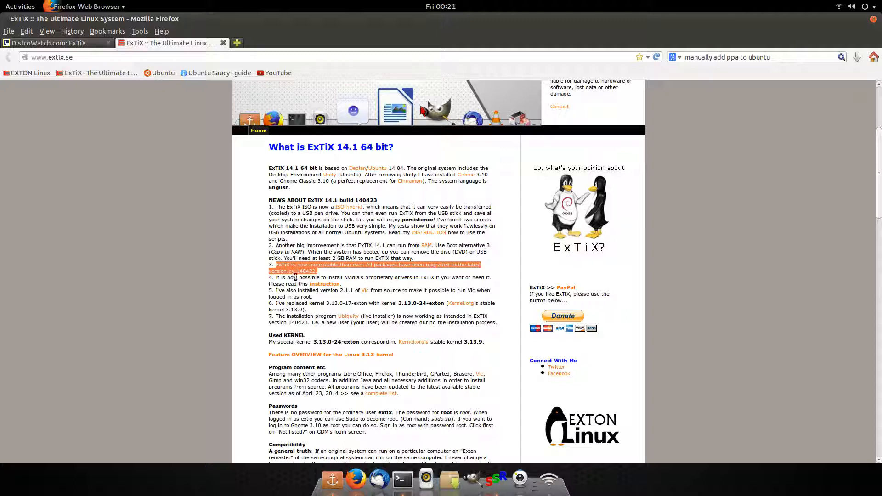
pyautogui.moveTo(254, 267)
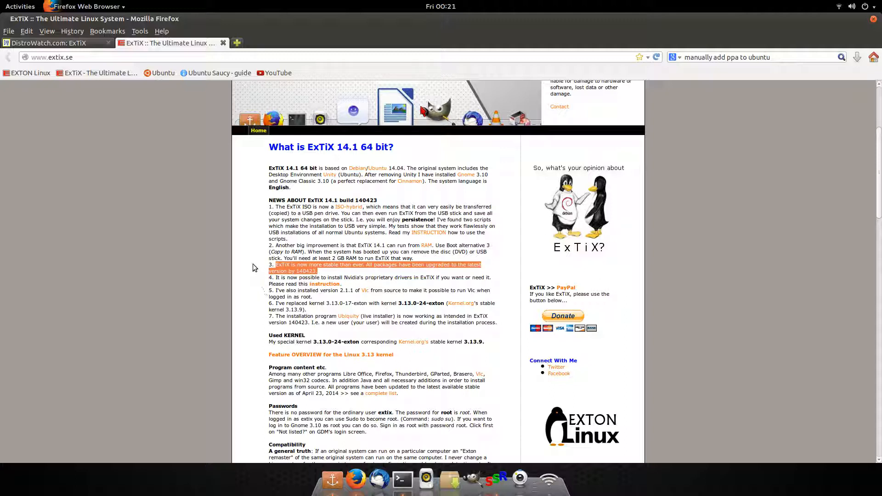
pyautogui.click(254, 267)
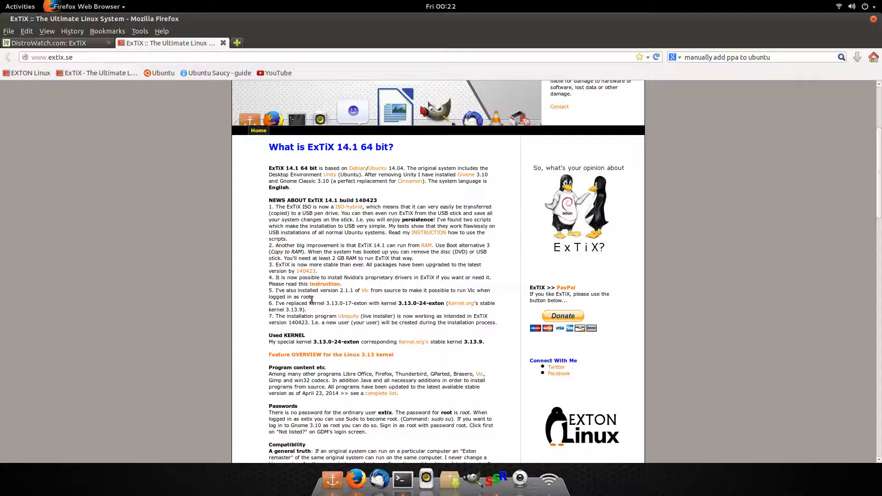
pyautogui.moveTo(167, 196)
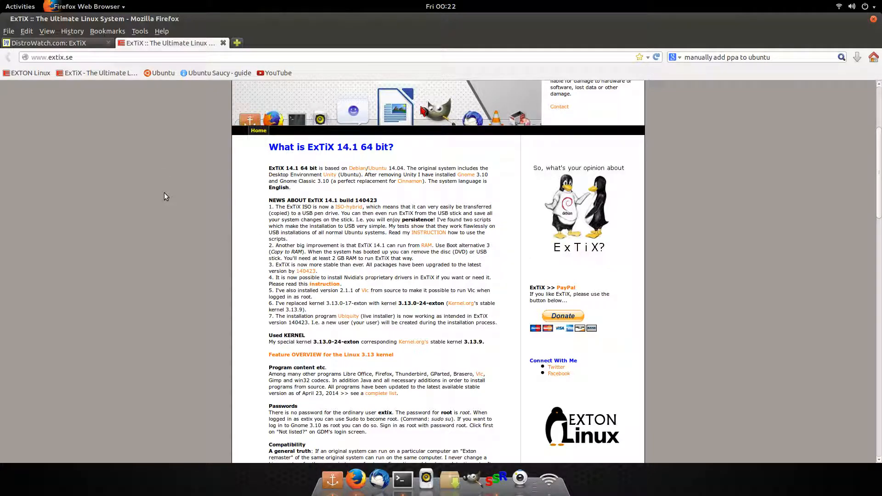
pyautogui.moveTo(400, 416)
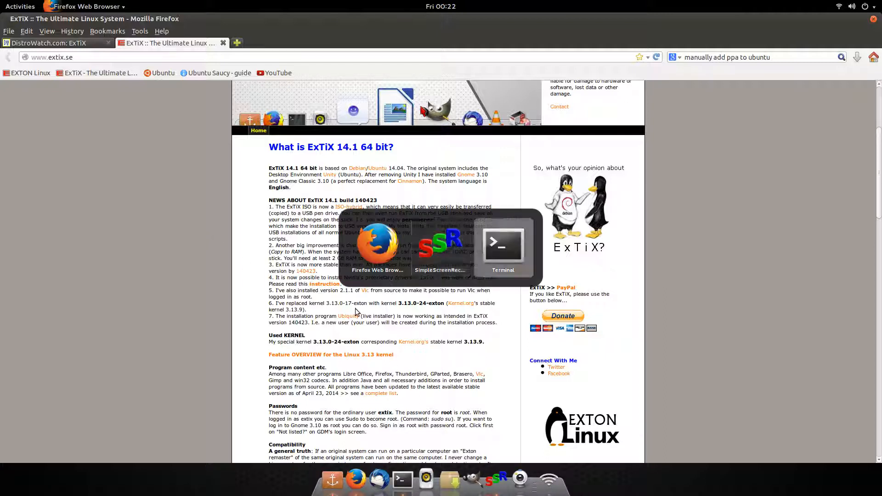
# Step: Switch to Terminal showing the add-apt-repository traceback, then minimize it
pyautogui.click(501, 245)
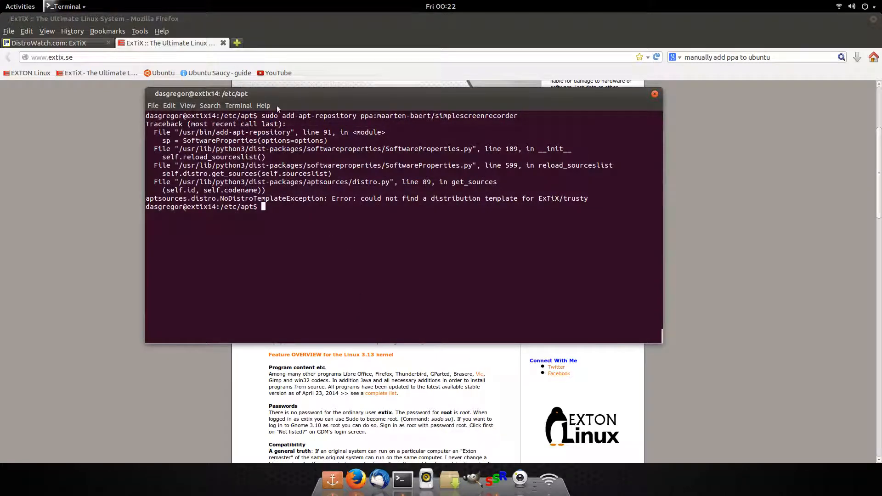
pyautogui.moveTo(315, 125)
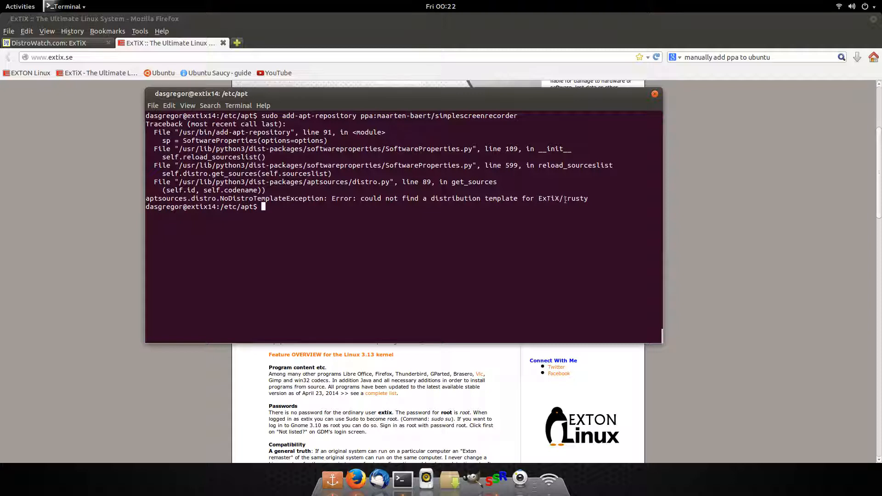
pyautogui.moveTo(588, 211)
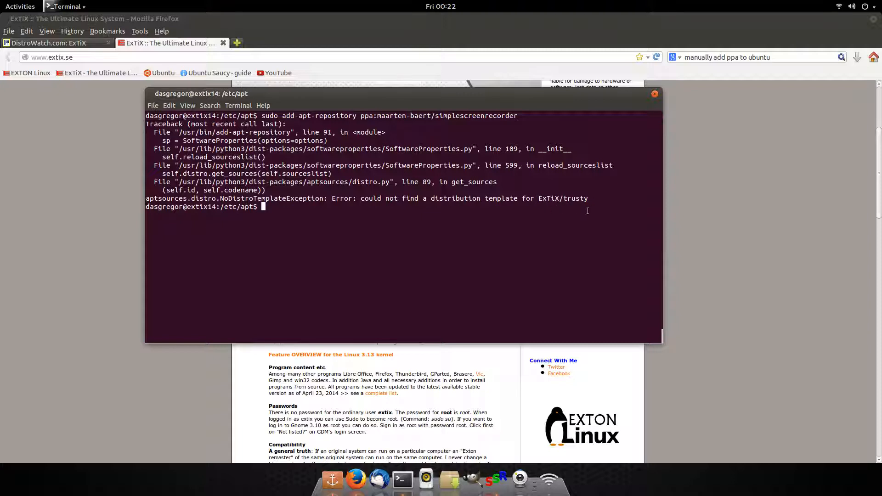
pyautogui.moveTo(478, 235)
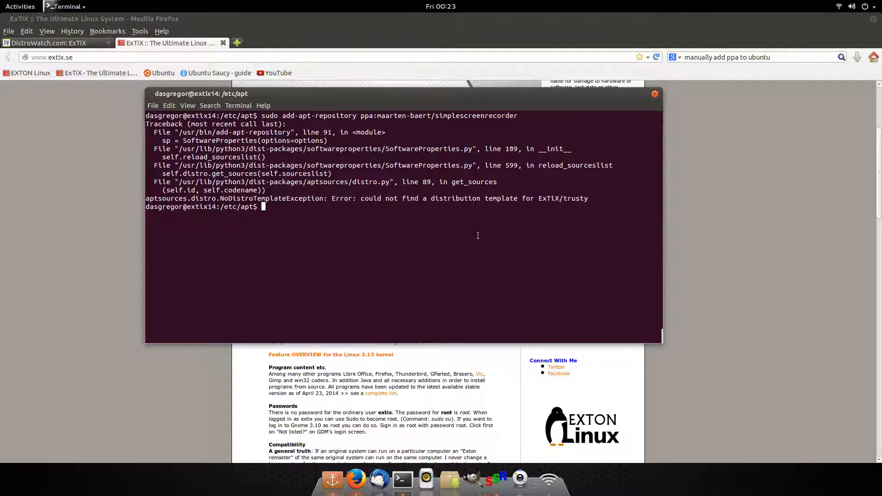
pyautogui.moveTo(410, 292)
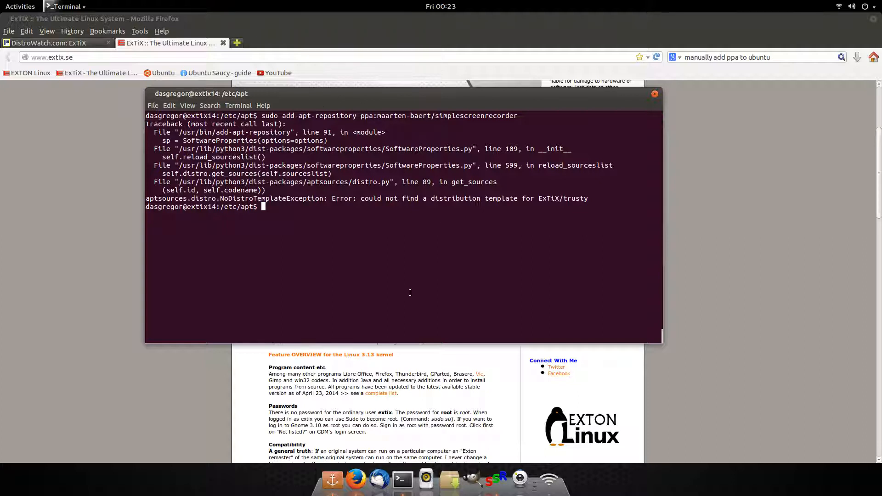
pyautogui.moveTo(477, 164)
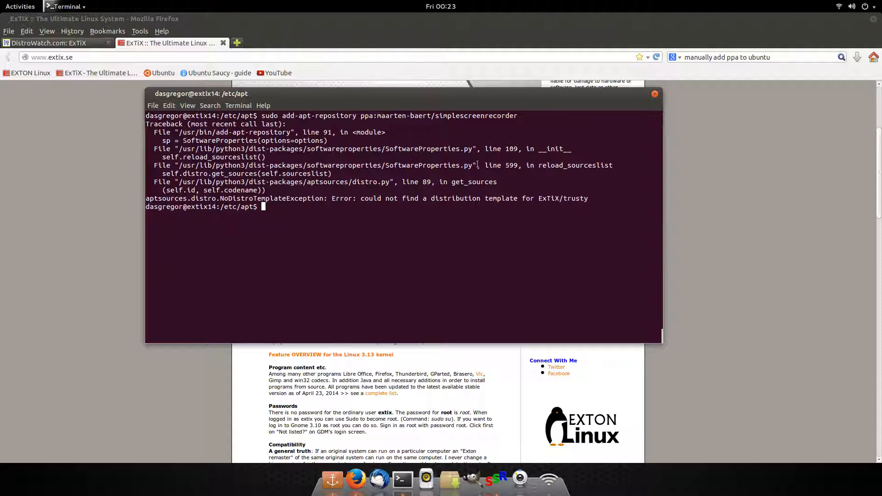
pyautogui.moveTo(419, 236)
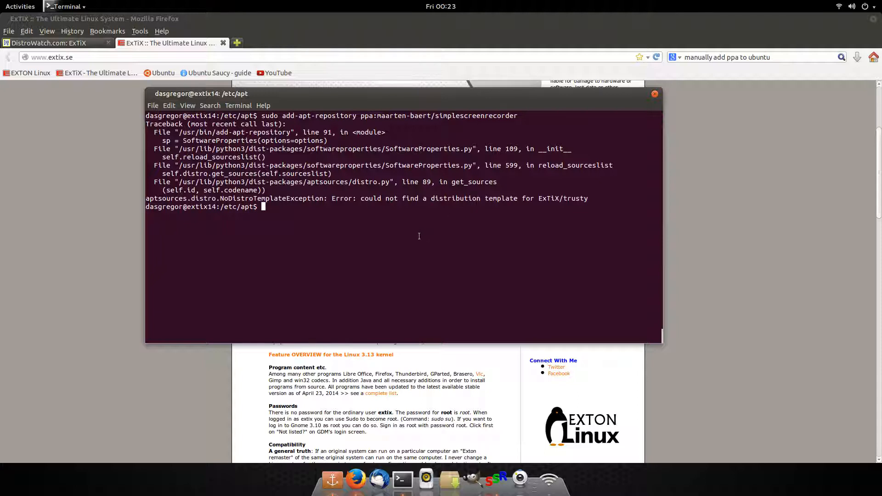
pyautogui.moveTo(616, 99)
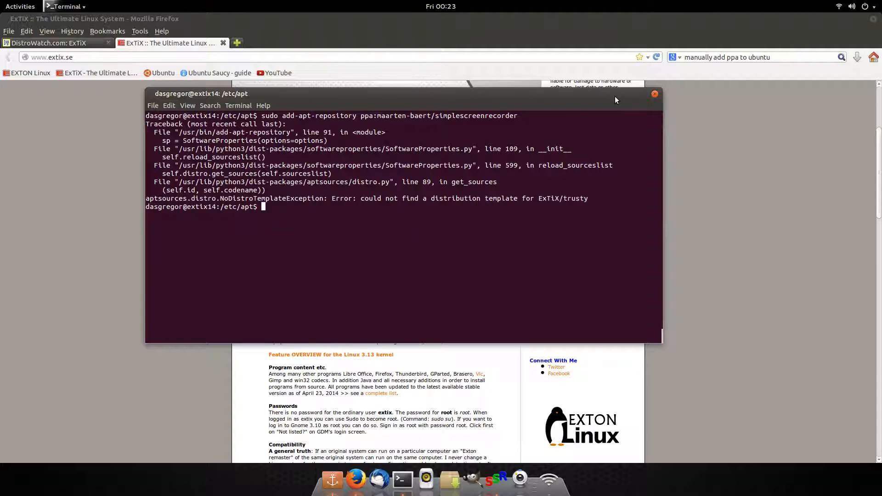
pyautogui.click(655, 93)
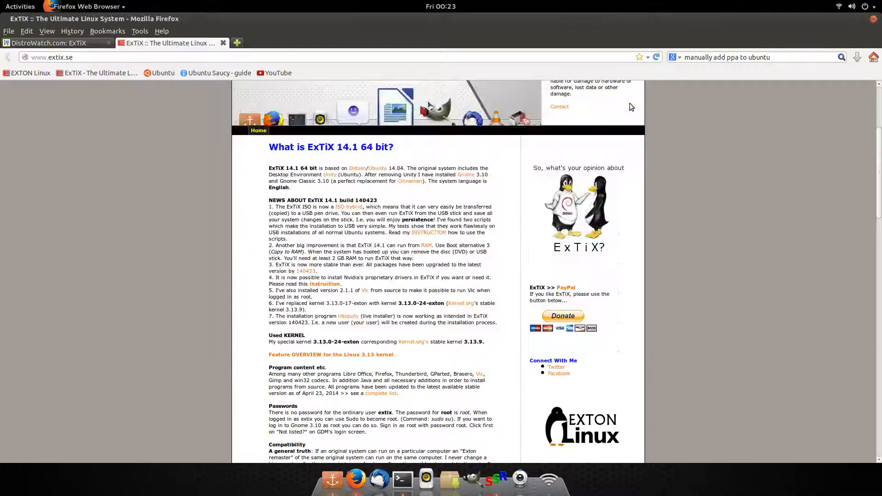
pyautogui.moveTo(411, 104)
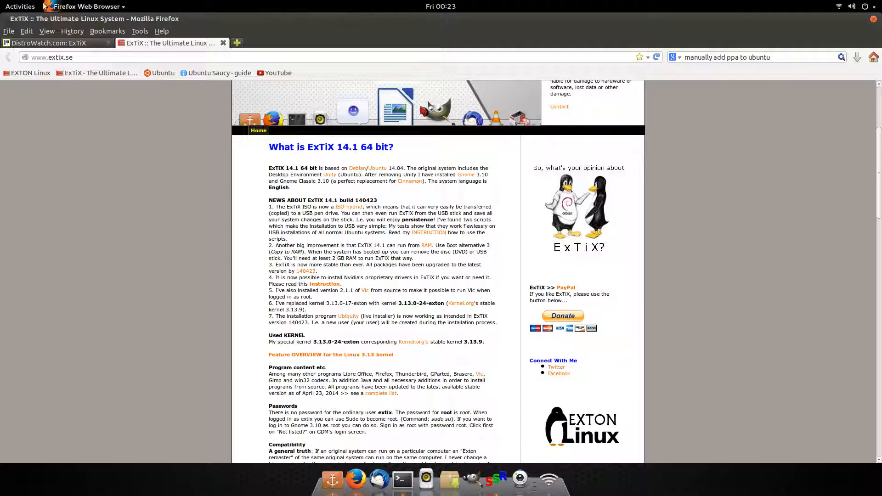
pyautogui.click(19, 6)
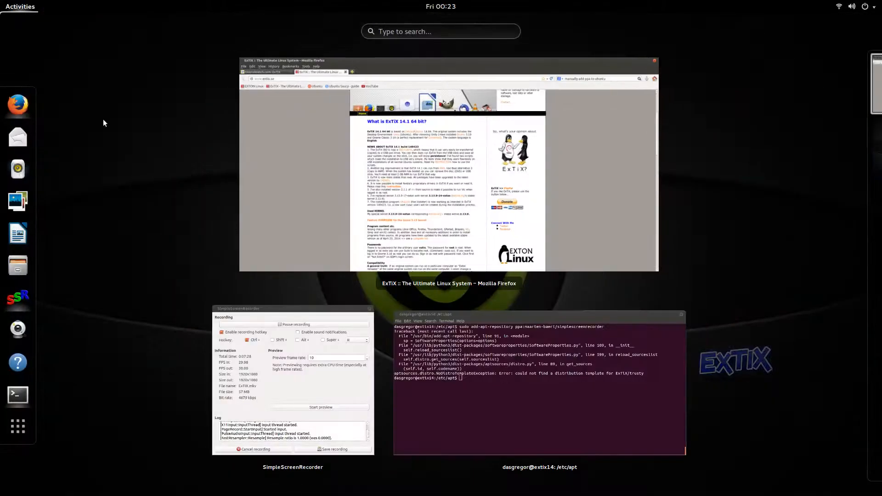
# Step: Show the grid of all installed applications from the Activities overview
pyautogui.click(18, 427)
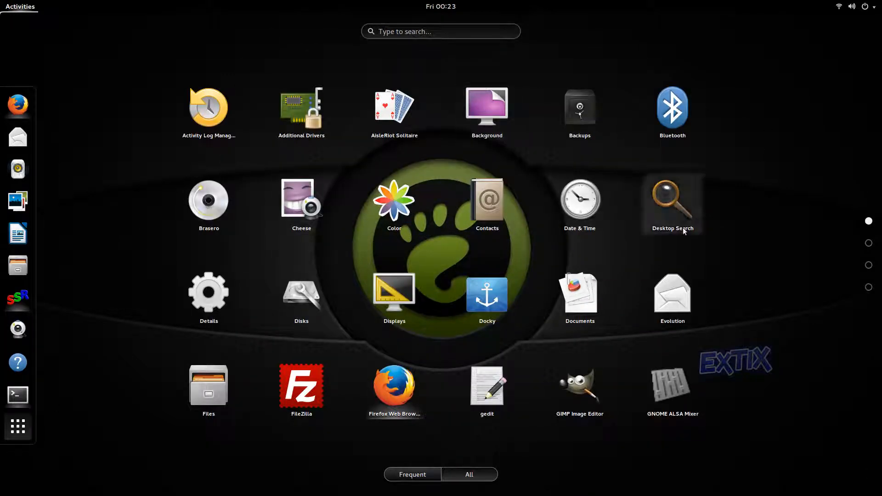
pyautogui.moveTo(723, 276)
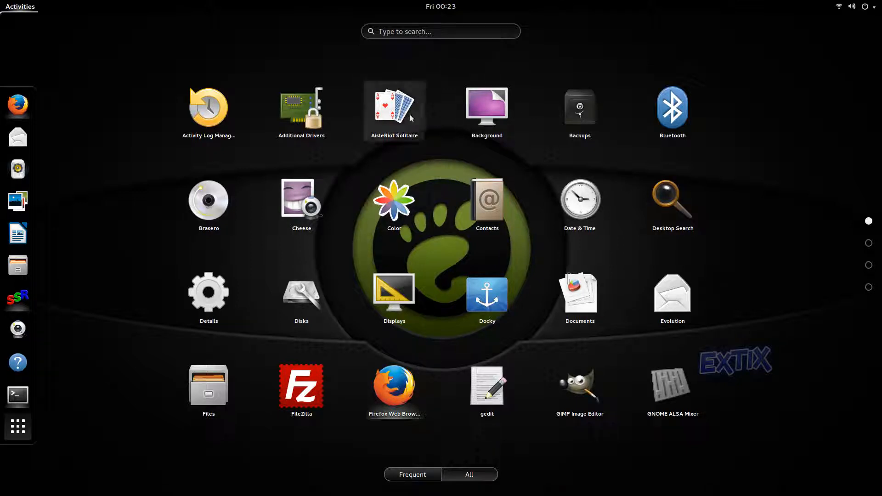
pyautogui.moveTo(591, 339)
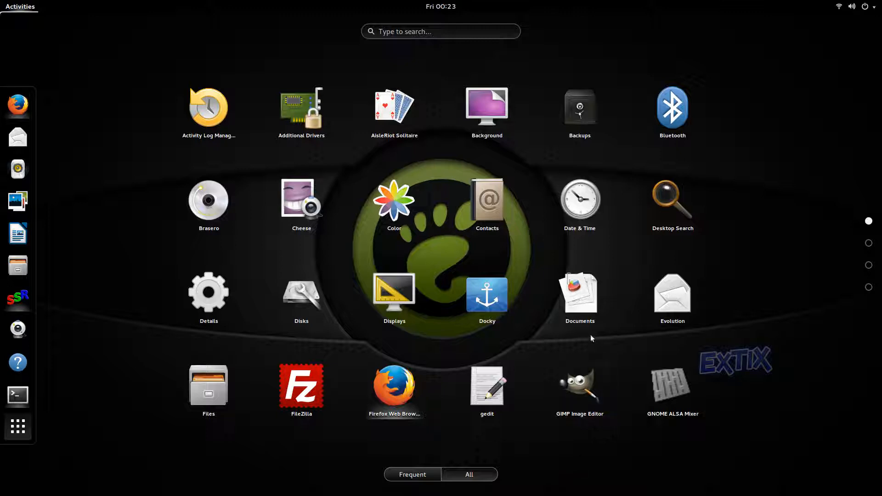
pyautogui.moveTo(281, 381)
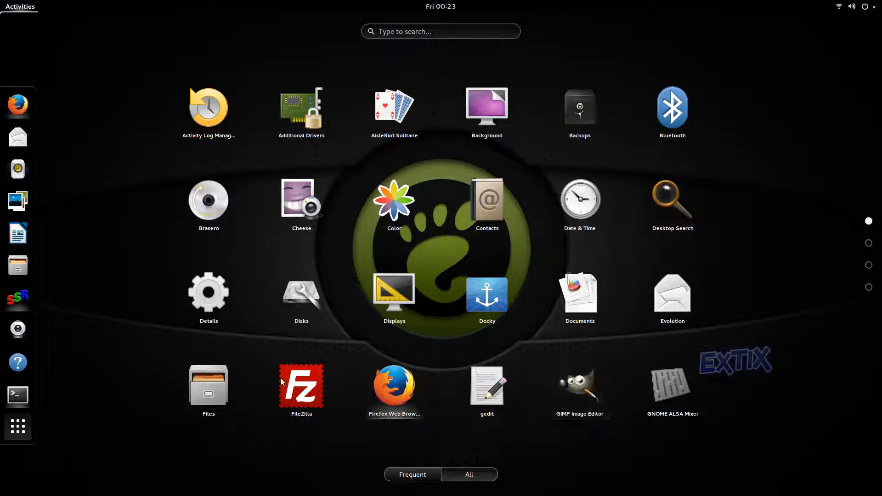
pyautogui.moveTo(549, 390)
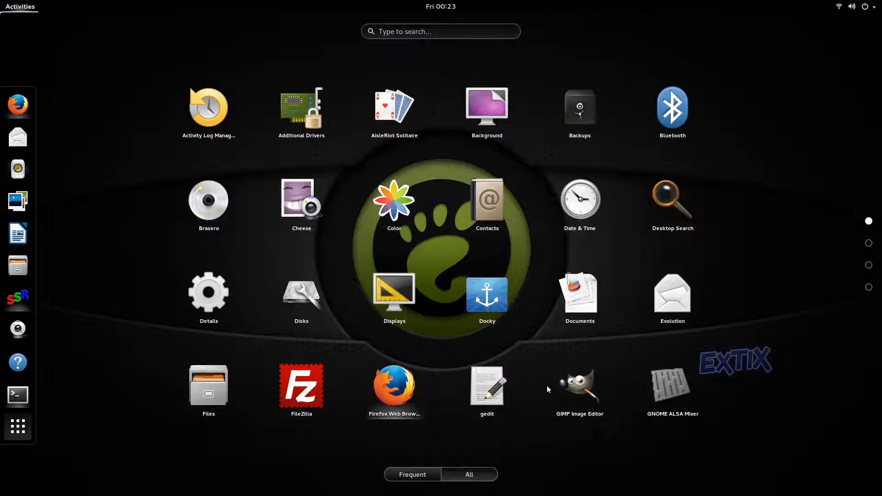
pyautogui.moveTo(781, 265)
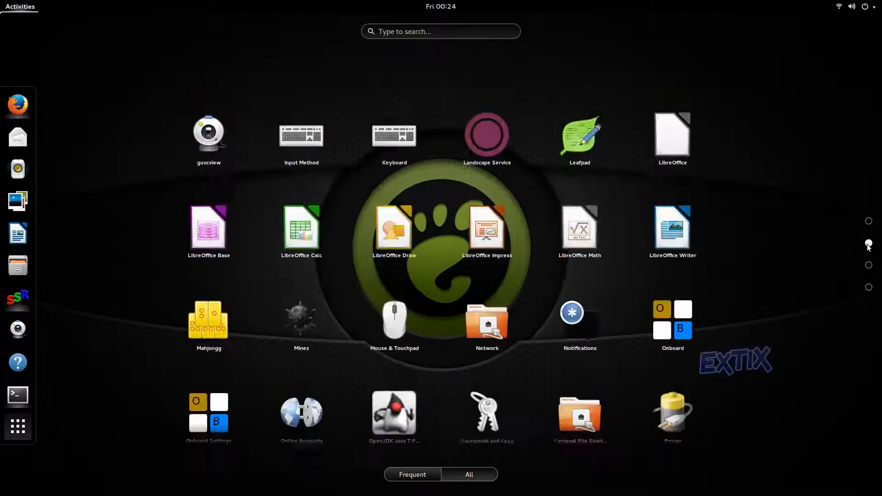
# Step: Scroll through the second page of the app grid, guvcview to Power
pyautogui.scroll(3)
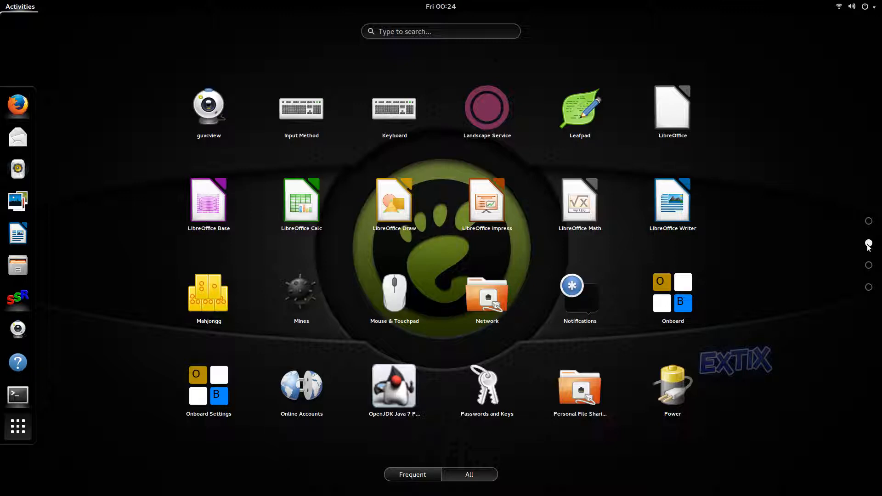
pyautogui.moveTo(776, 187)
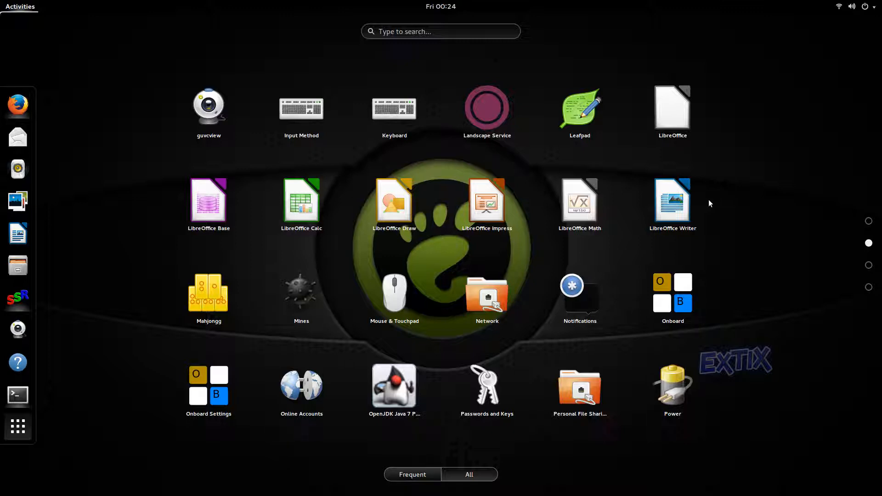
pyautogui.moveTo(430, 126)
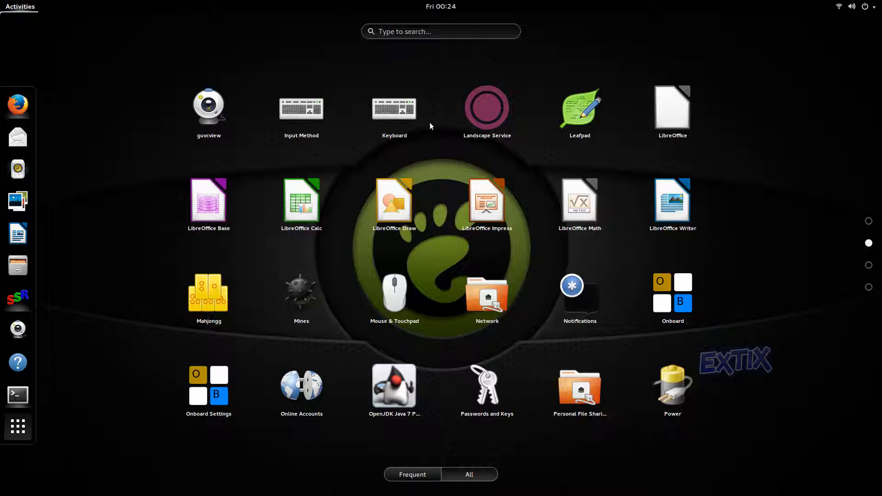
pyautogui.moveTo(378, 243)
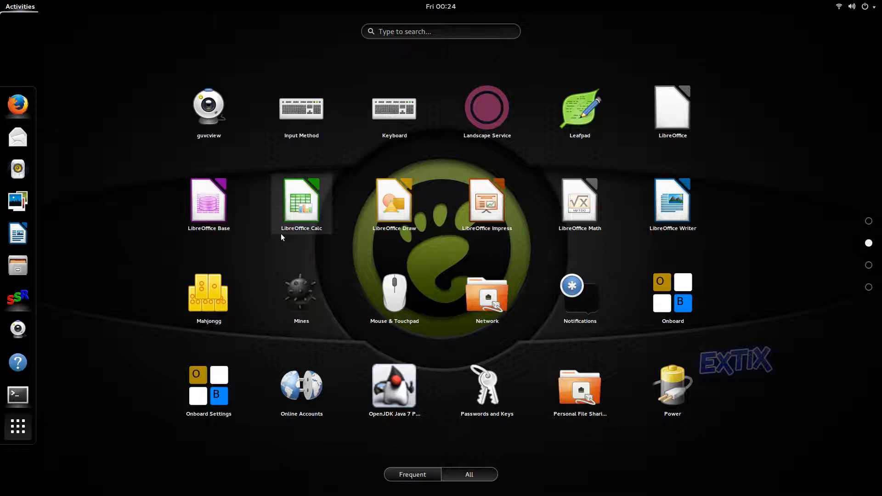
pyautogui.moveTo(466, 286)
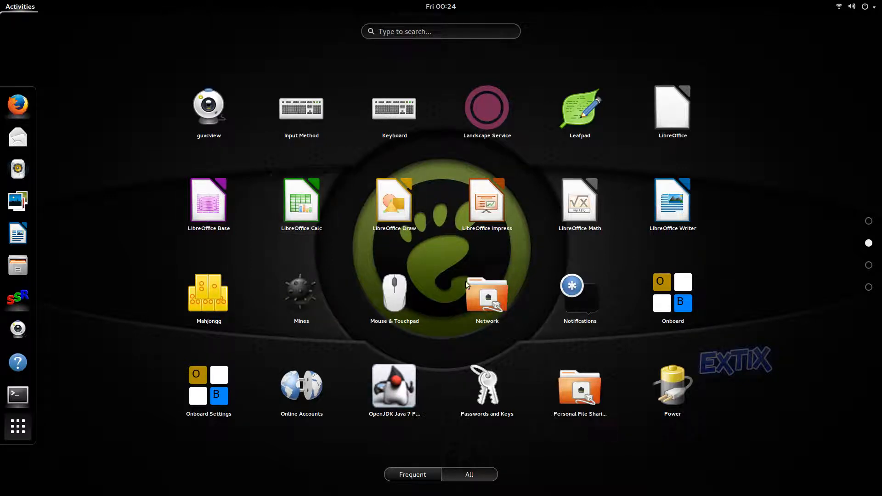
pyautogui.moveTo(607, 432)
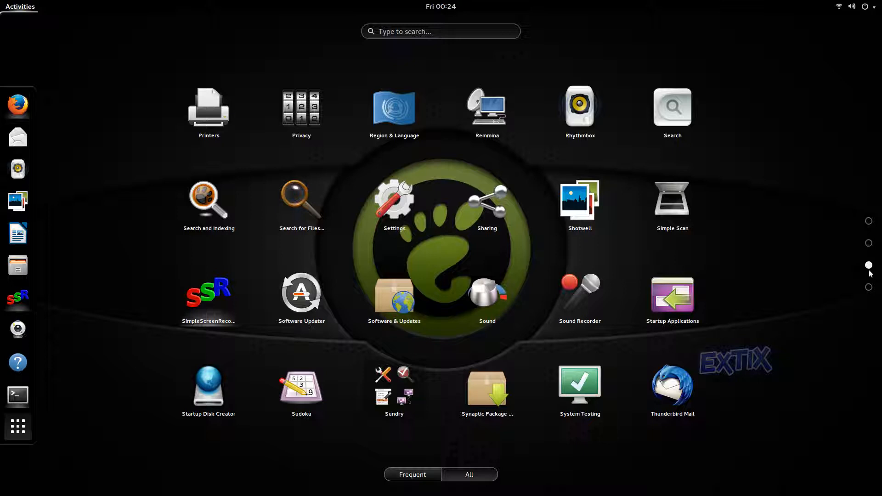
pyautogui.moveTo(352, 433)
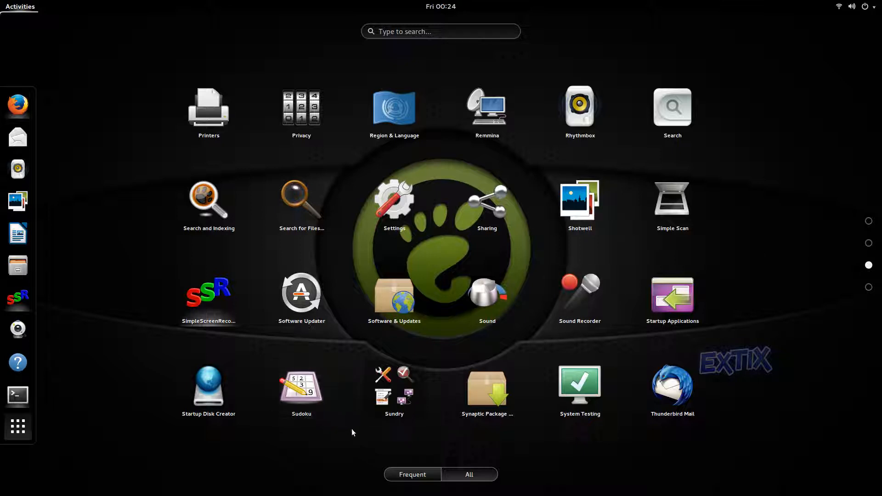
pyautogui.moveTo(432, 247)
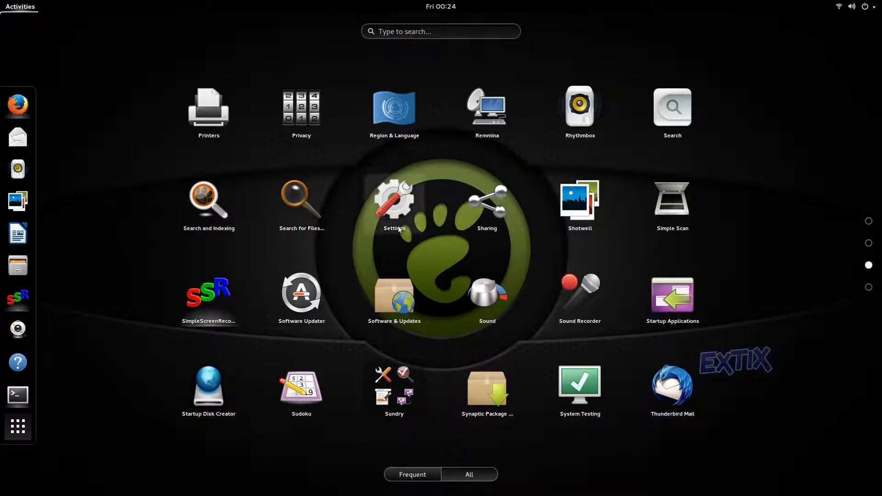
pyautogui.moveTo(432, 330)
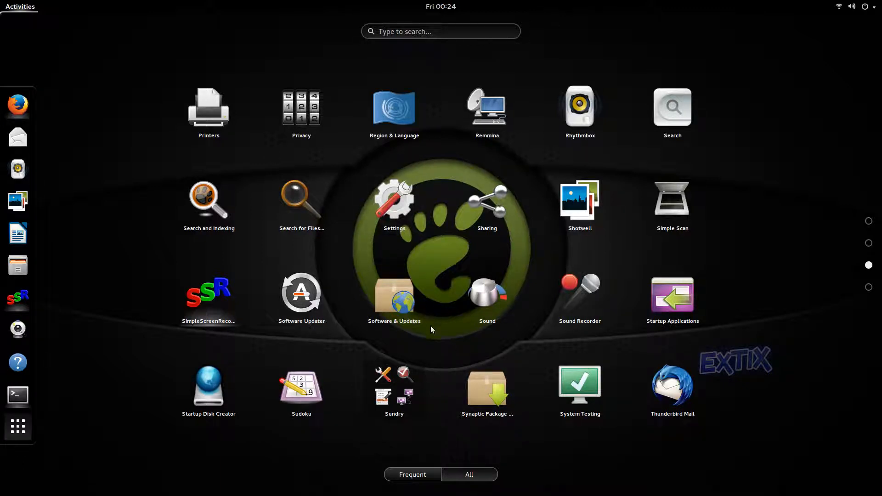
pyautogui.moveTo(716, 345)
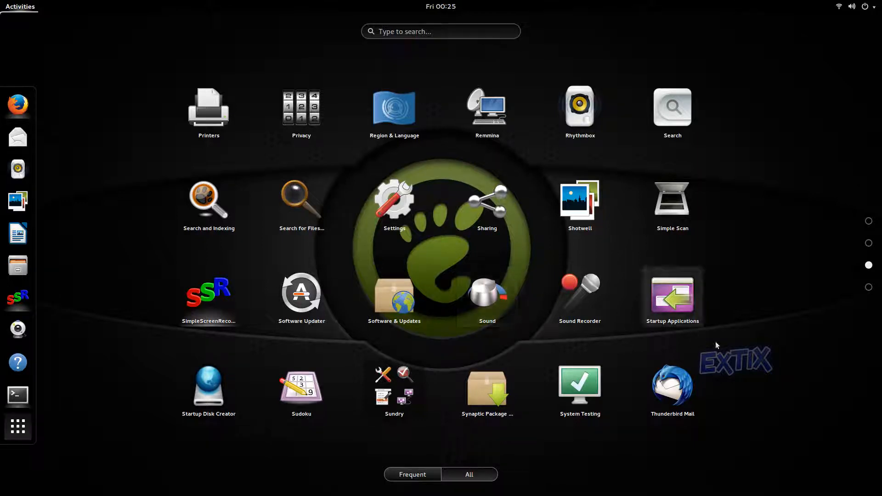
pyautogui.moveTo(856, 304)
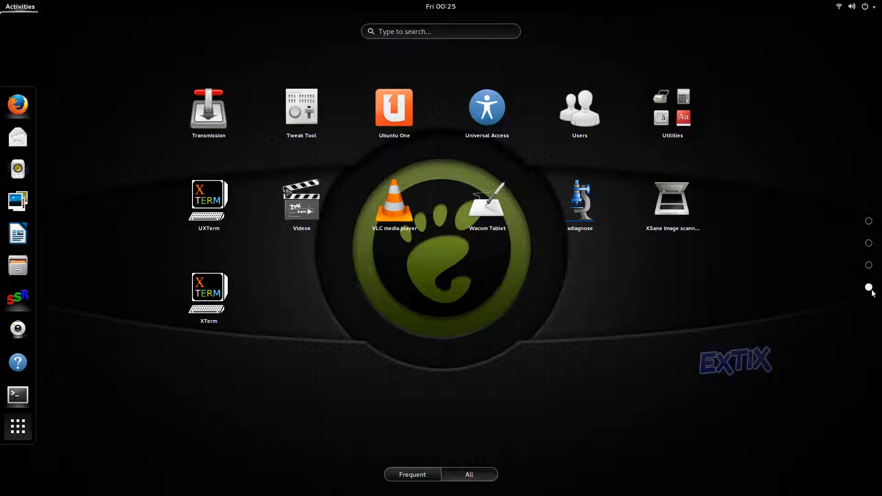
pyautogui.moveTo(696, 309)
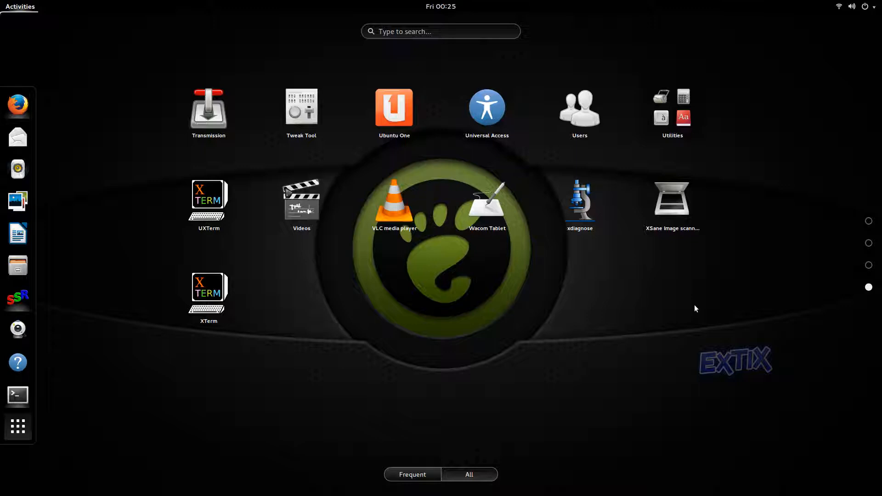
pyautogui.moveTo(471, 275)
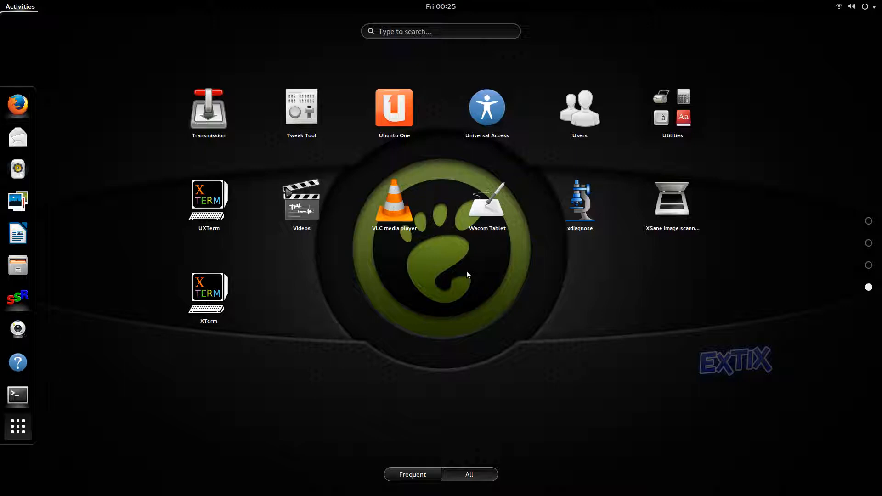
pyautogui.moveTo(353, 126)
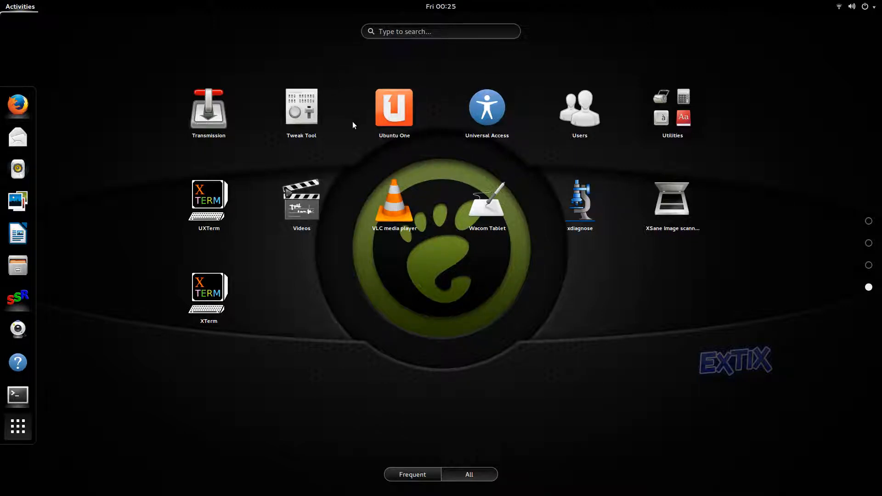
pyautogui.moveTo(345, 154)
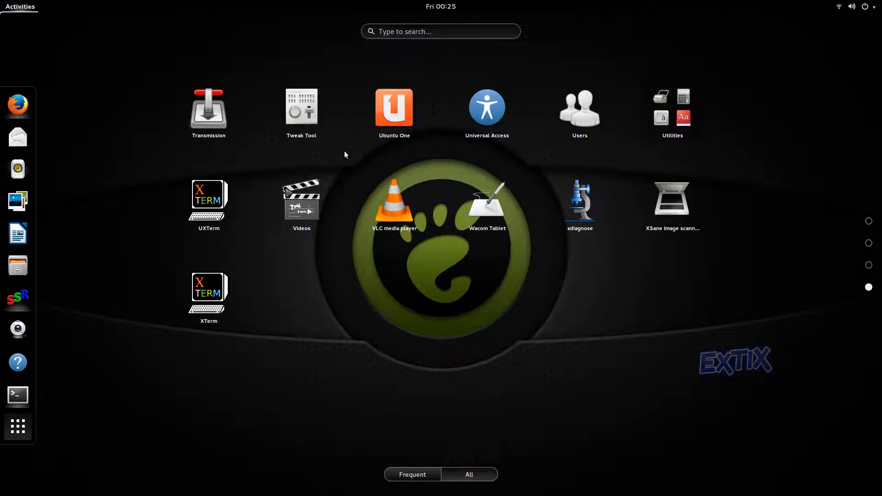
pyautogui.moveTo(834, 278)
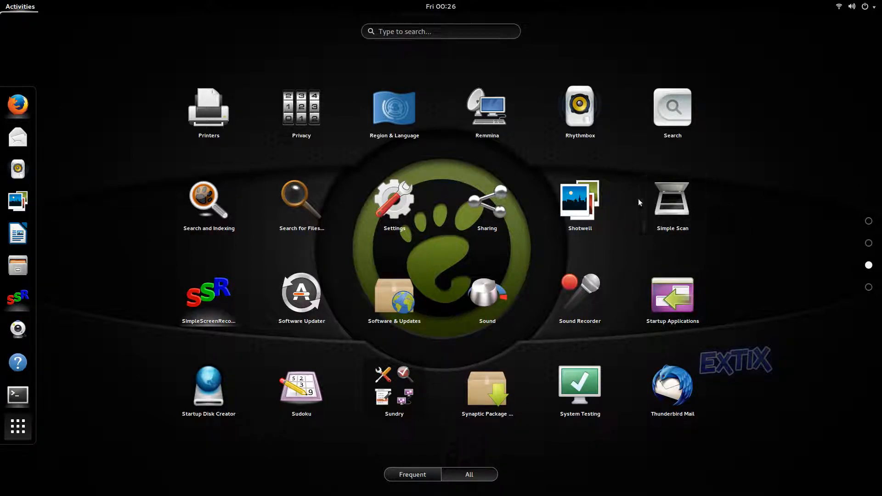
pyautogui.moveTo(555, 260)
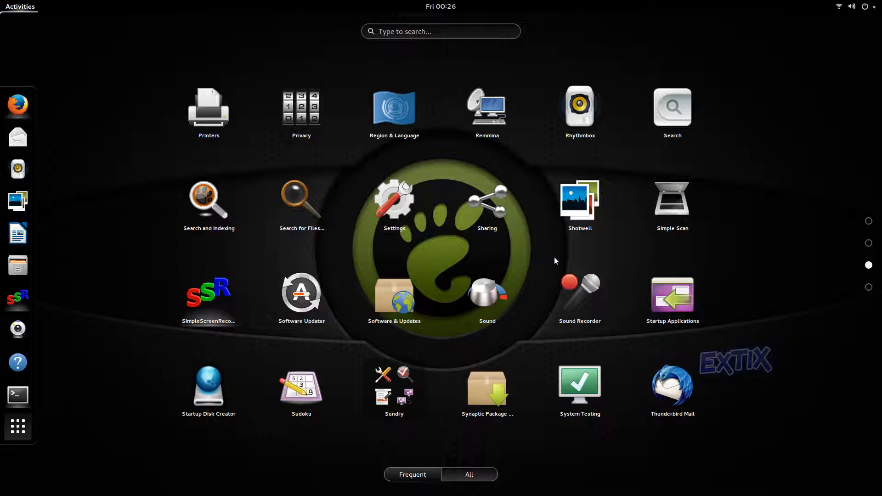
pyautogui.moveTo(454, 265)
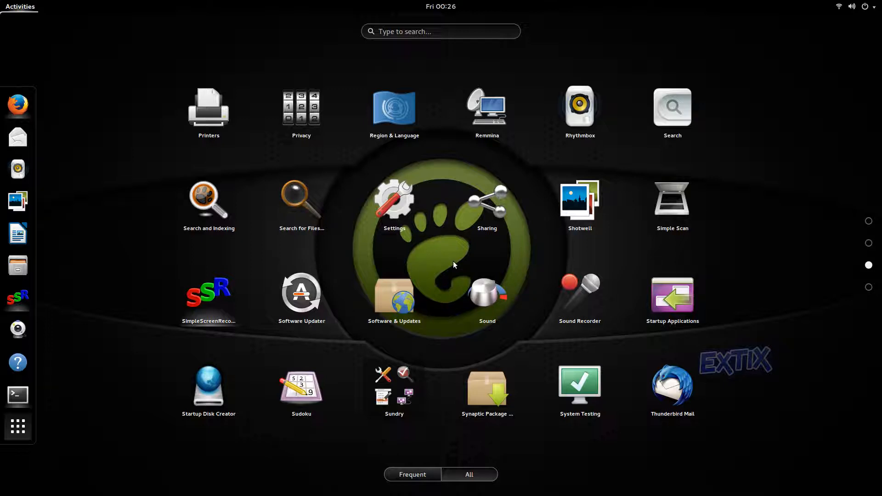
pyautogui.moveTo(442, 249)
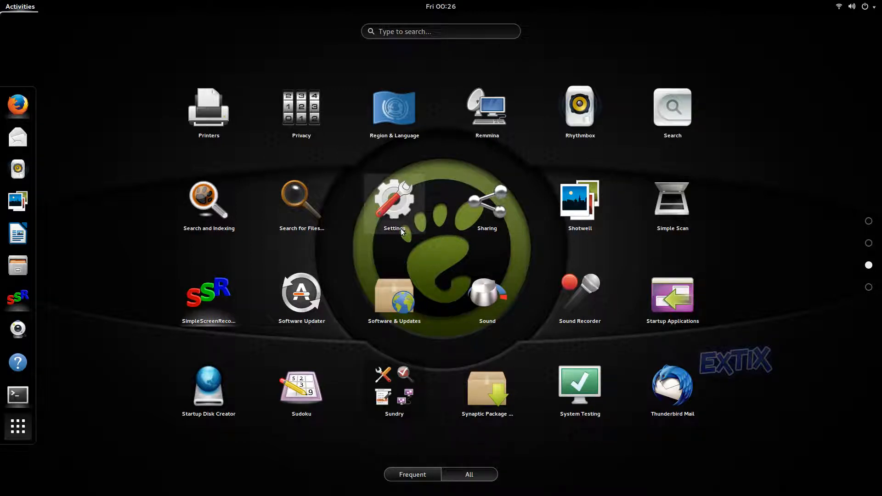
pyautogui.moveTo(831, 4)
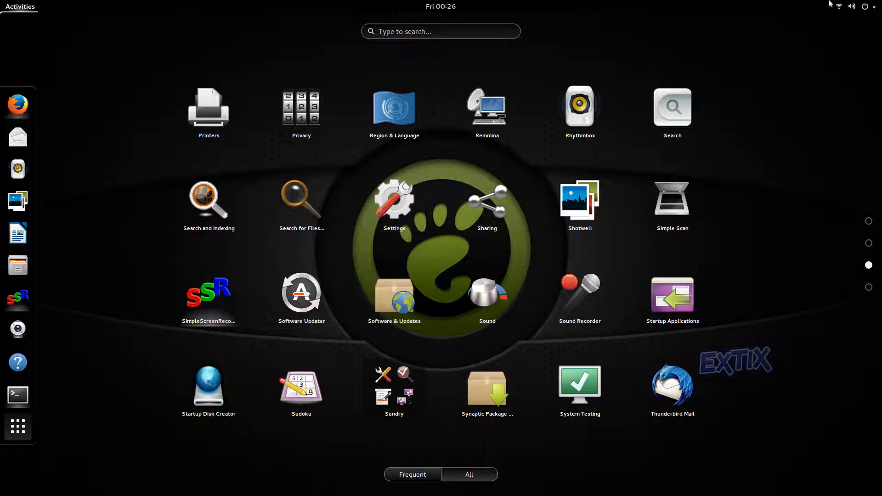
pyautogui.moveTo(39, 28)
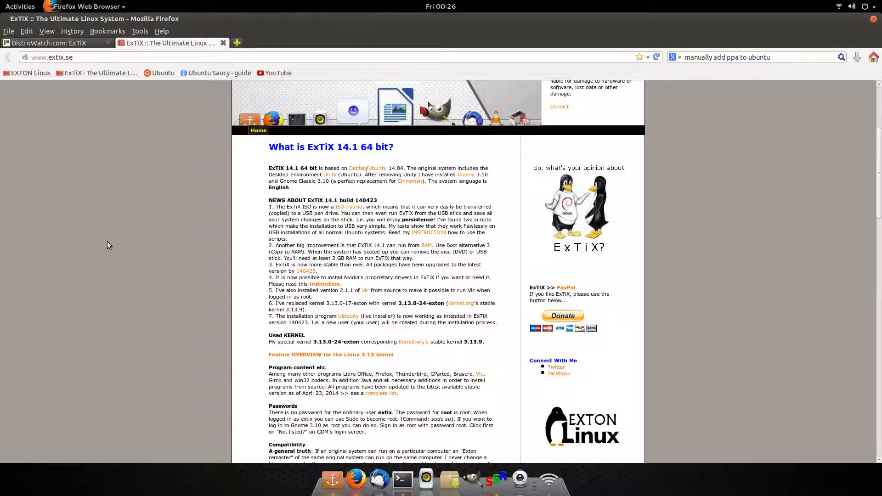
# Step: Return to 'What is ExTiX 14.1 64 bit?', highlight news items 1 and 2, then clear the selection
pyautogui.scroll(3)
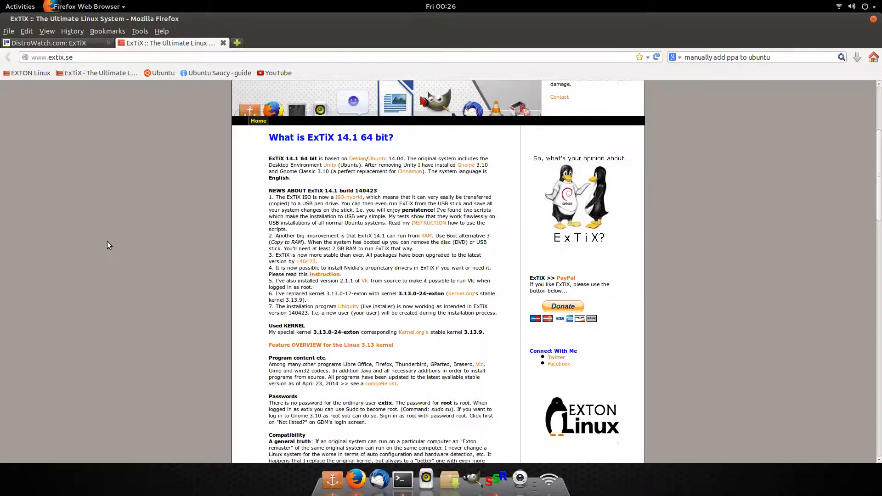
pyautogui.scroll(-3)
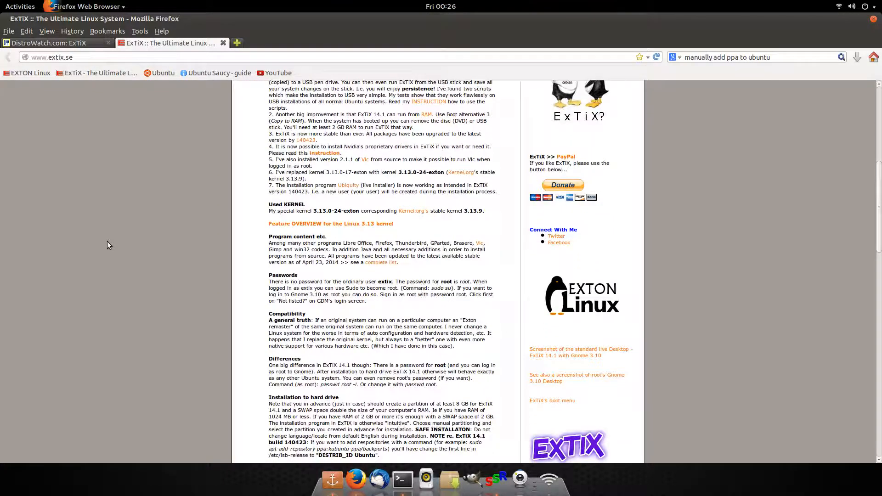
pyautogui.scroll(3)
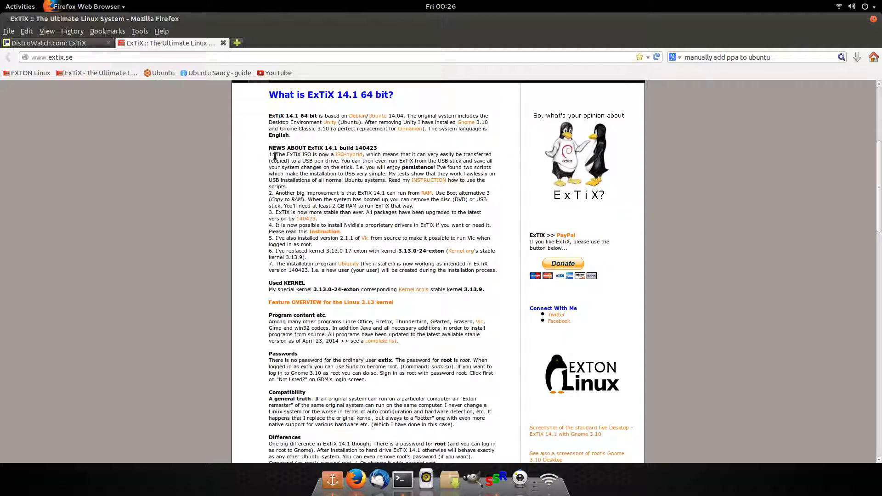
pyautogui.doubleClick(323, 147)
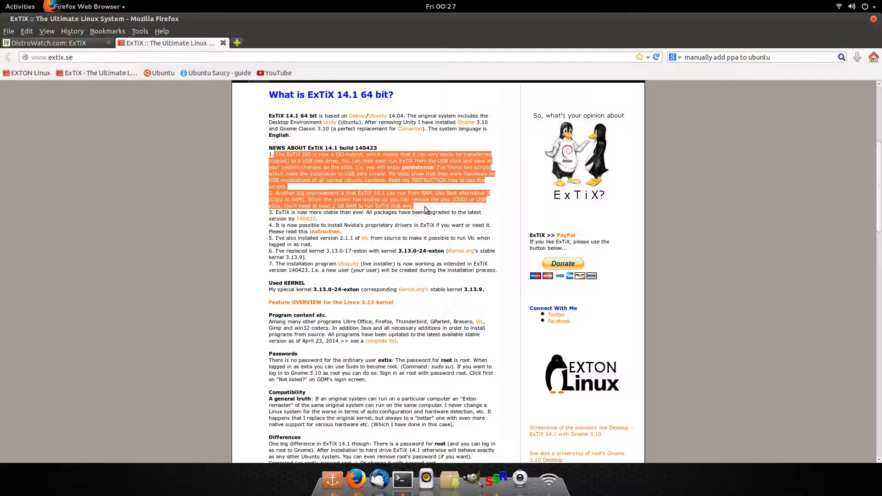
pyautogui.moveTo(370, 191)
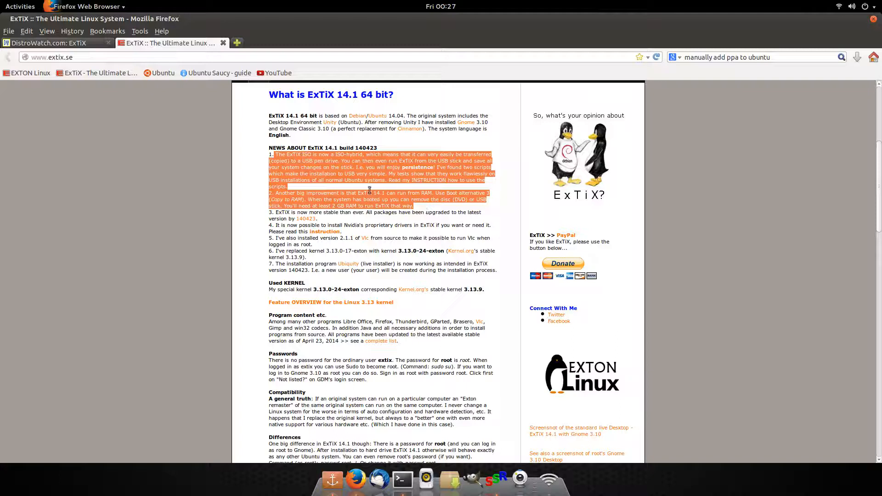
pyautogui.click(342, 188)
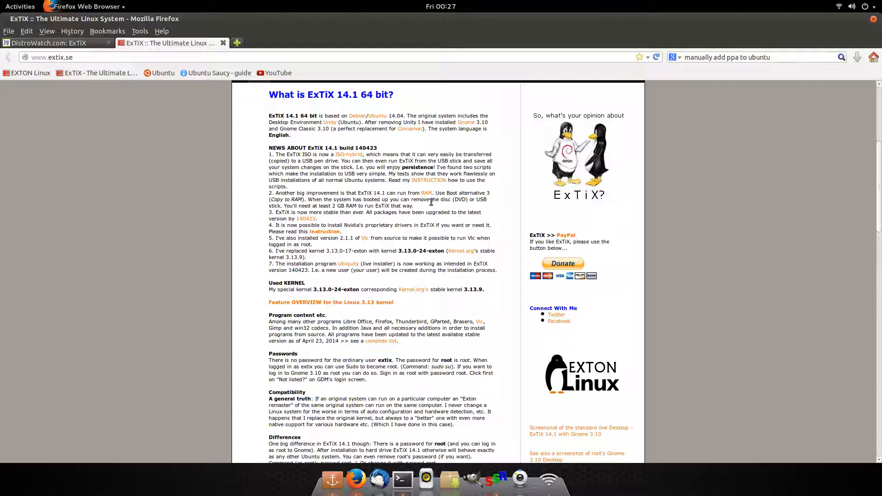
pyautogui.moveTo(257, 220)
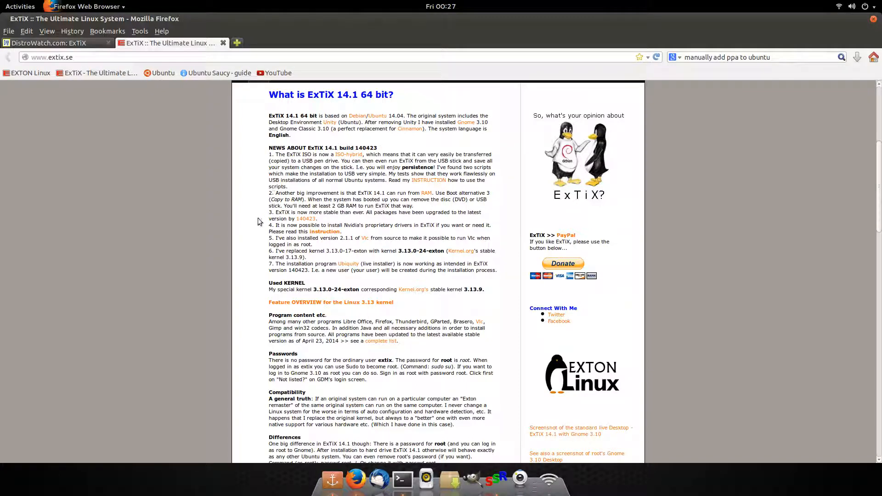
pyautogui.moveTo(246, 234)
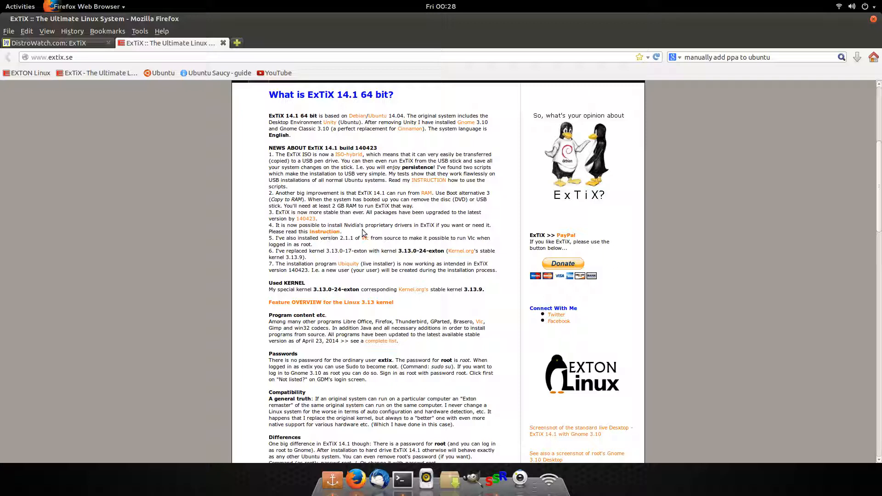
pyautogui.moveTo(432, 225)
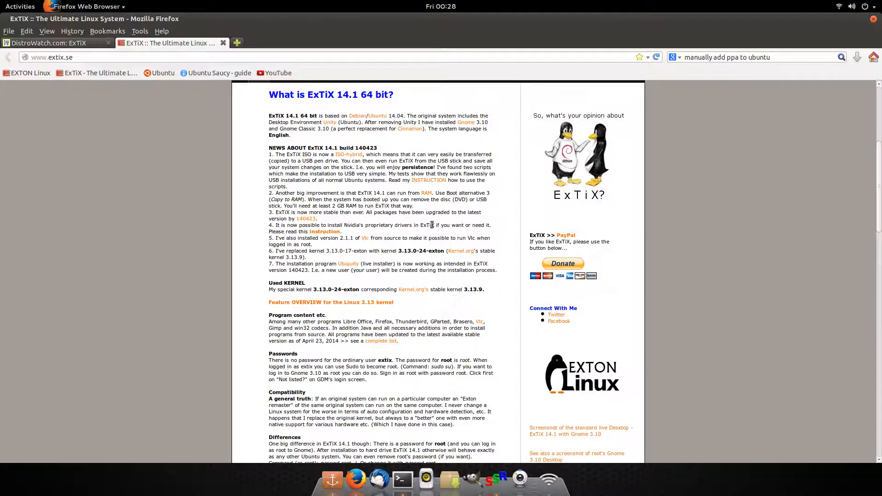
pyautogui.moveTo(391, 238)
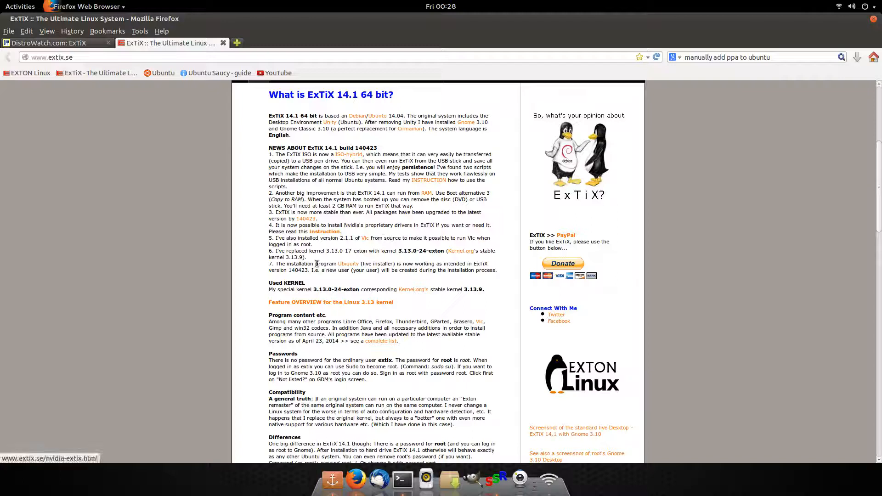
pyautogui.moveTo(365, 238)
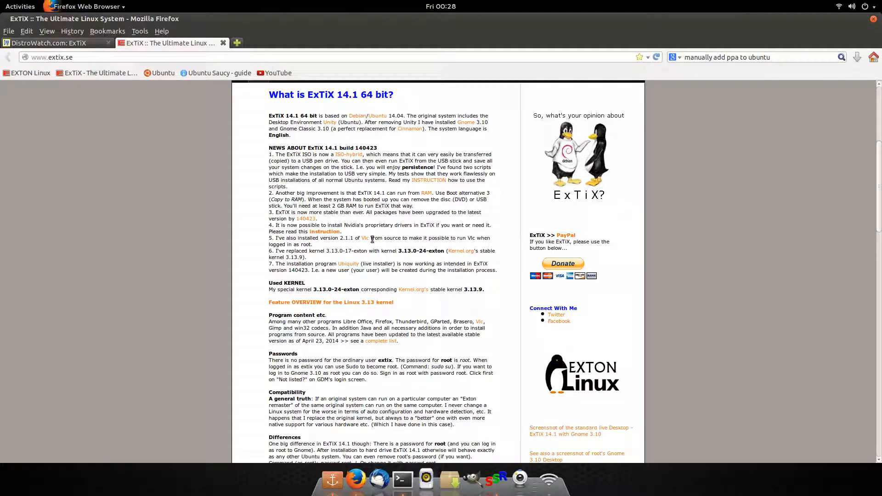
pyautogui.moveTo(332, 259)
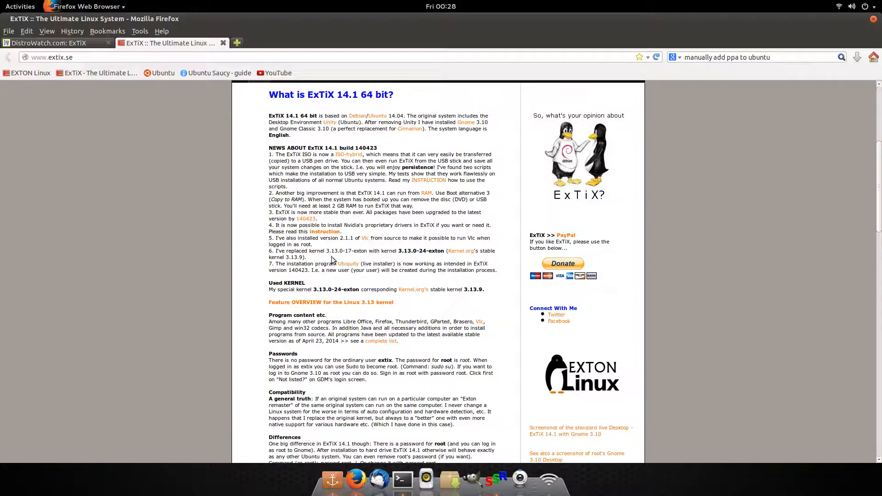
pyautogui.moveTo(442, 247)
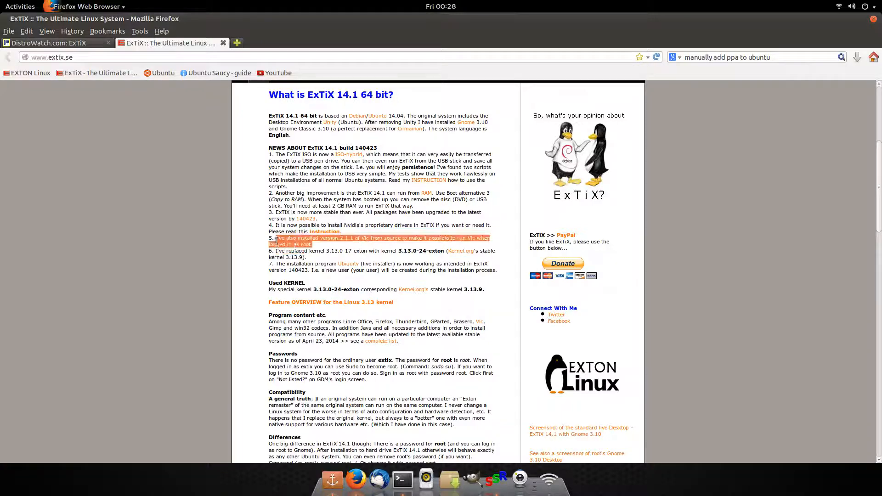
pyautogui.moveTo(208, 243)
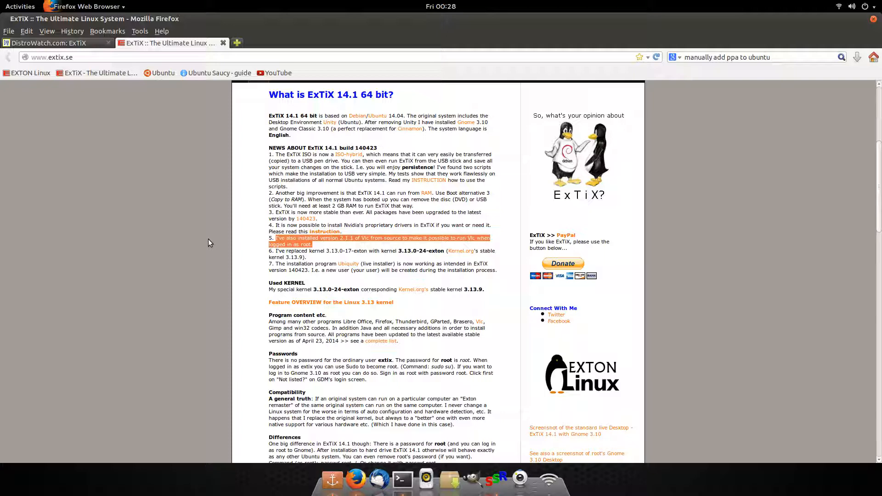
pyautogui.moveTo(360, 251)
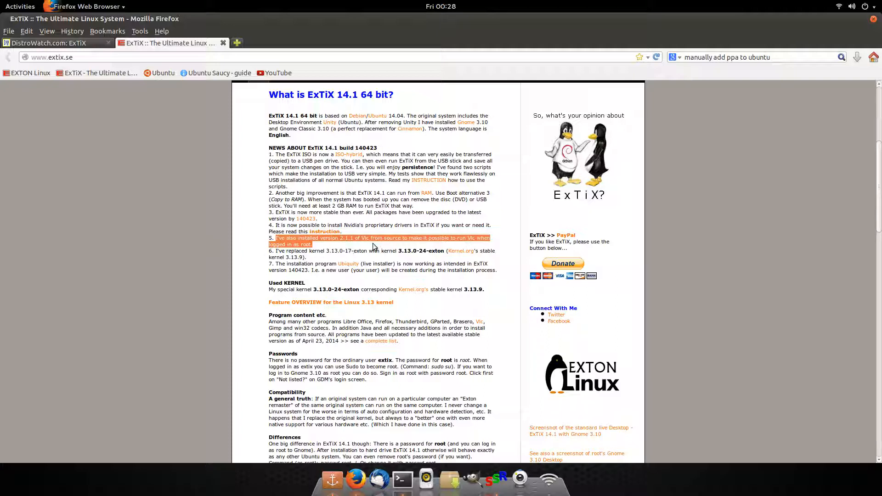
pyautogui.moveTo(469, 247)
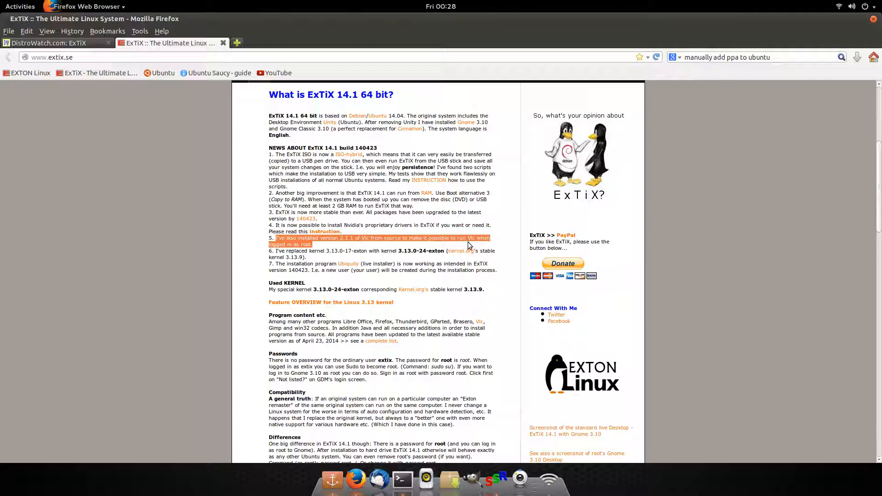
# Step: Re-mark the fifth news item about installing Vlc and scroll down past the Download section
pyautogui.click(318, 241)
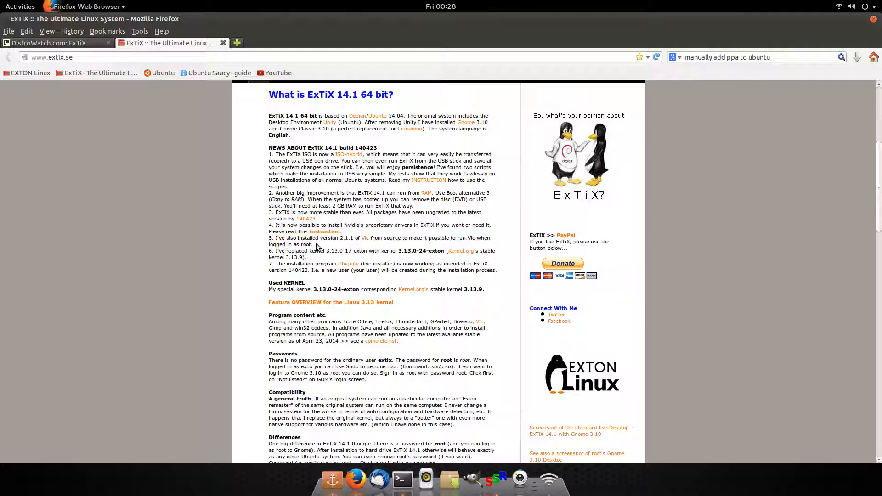
pyautogui.doubleClick(292, 244)
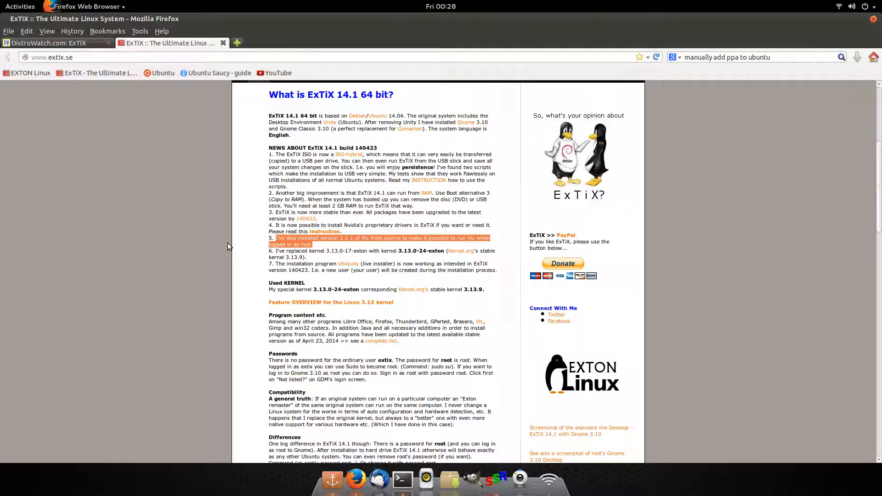
pyautogui.scroll(-3)
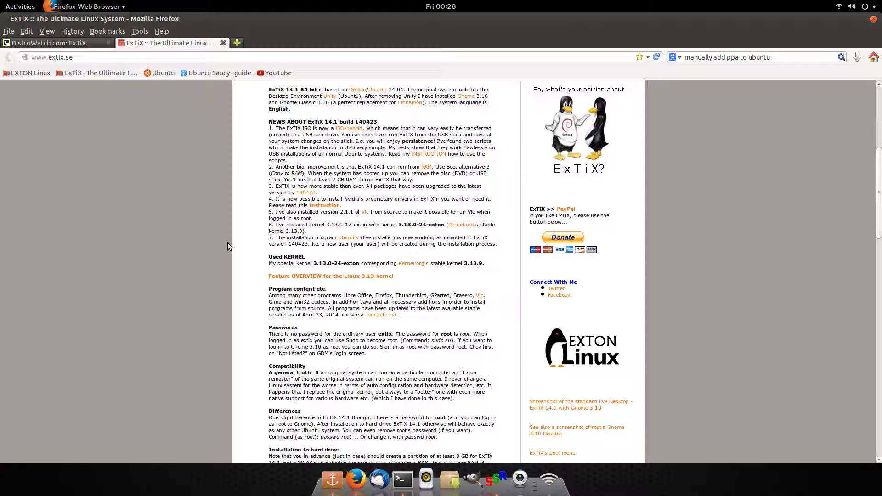
pyautogui.scroll(-3)
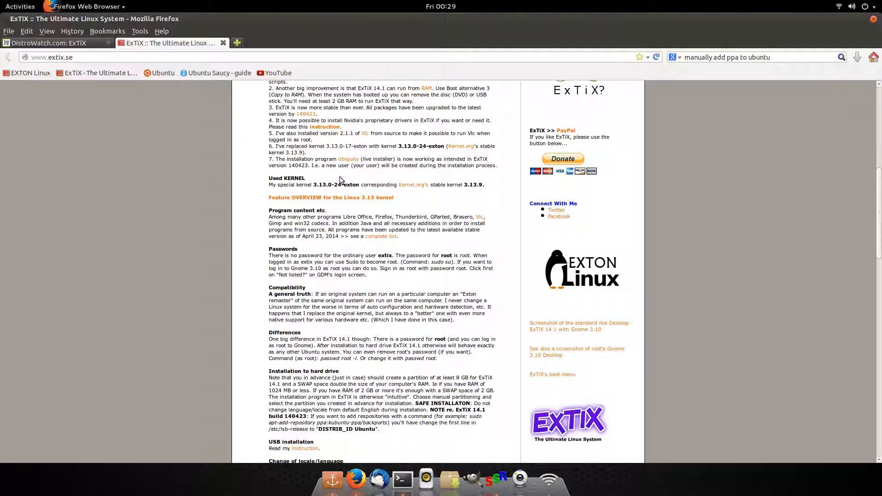
pyautogui.scroll(-3)
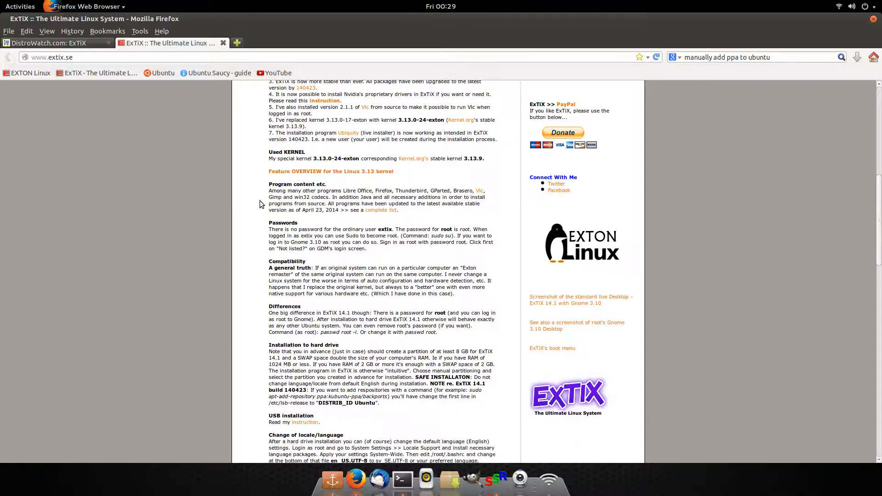
pyautogui.scroll(-3)
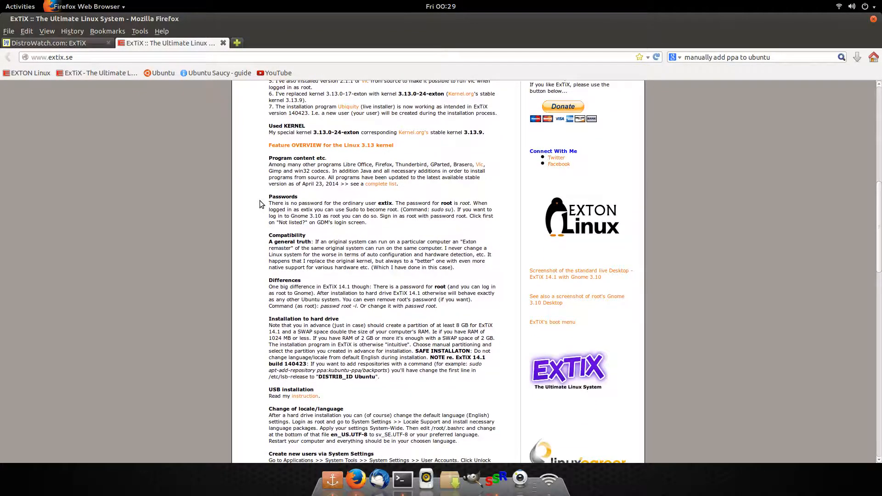
pyautogui.scroll(-3)
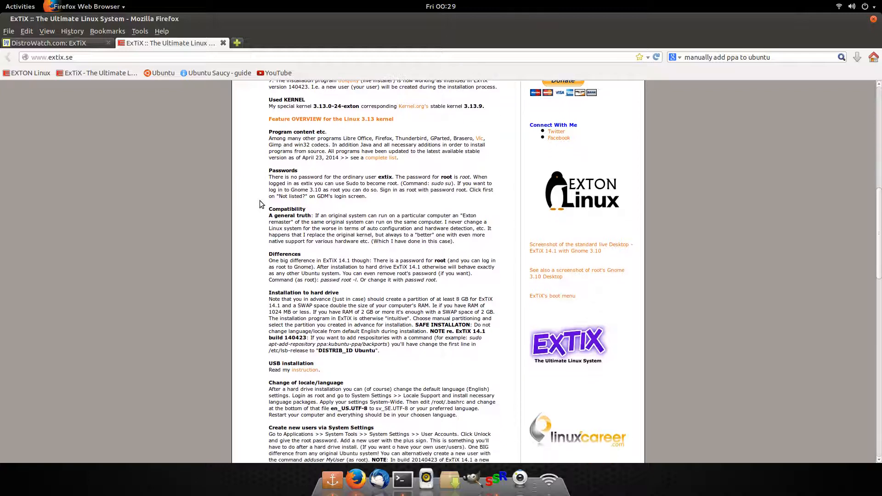
pyautogui.scroll(-3)
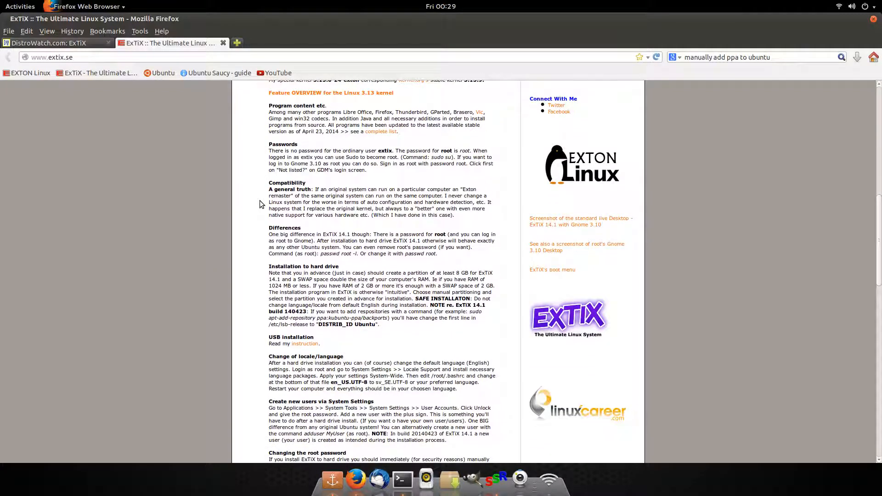
pyautogui.moveTo(518, 246)
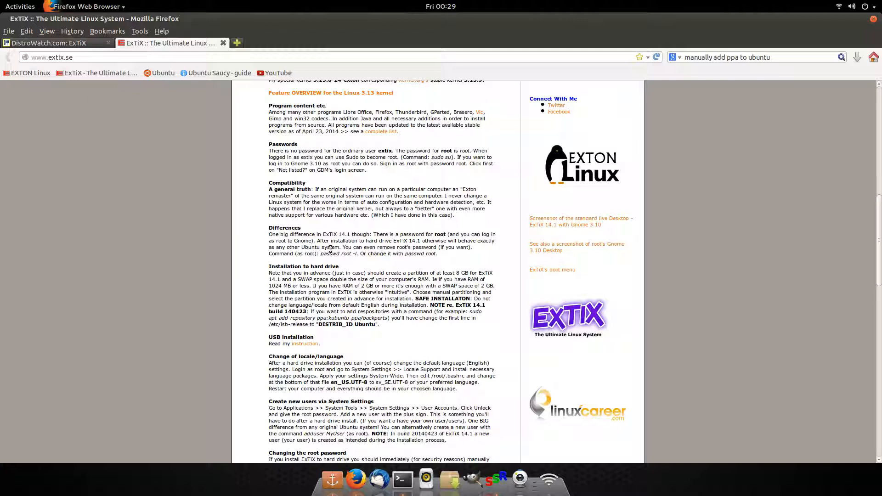
pyautogui.moveTo(267, 276)
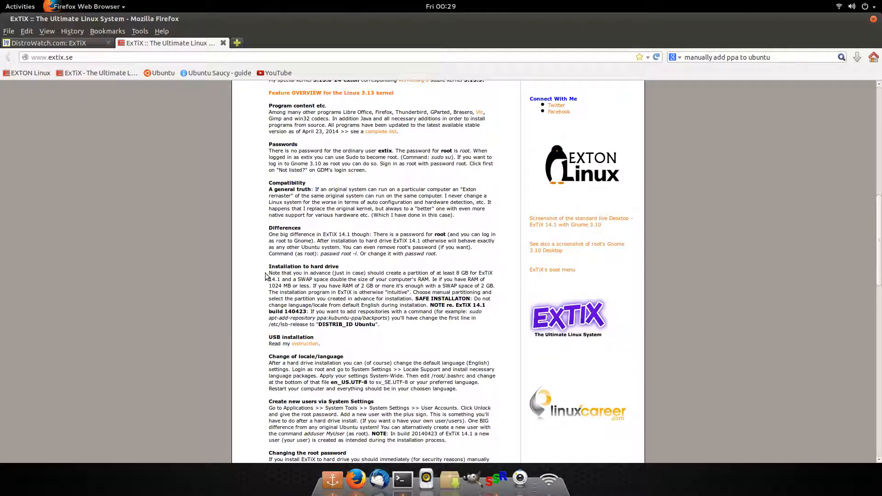
pyautogui.moveTo(260, 256)
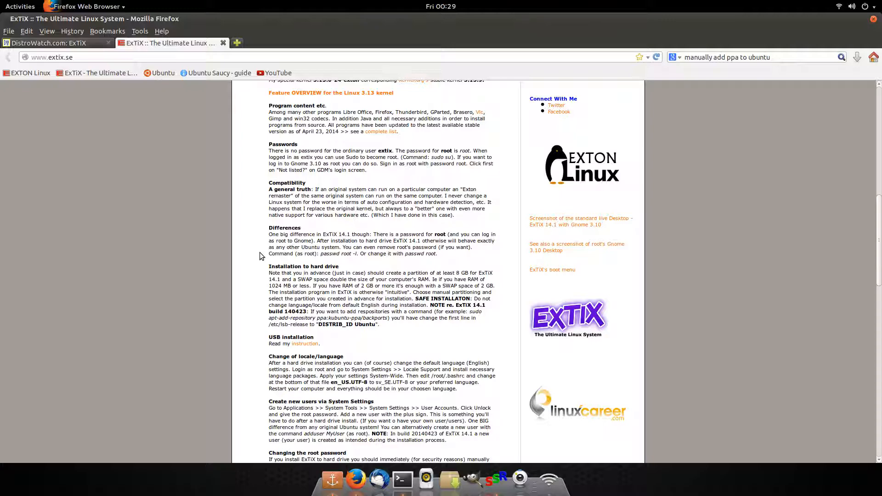
# Step: Continue down through 'How do I run ExTiX?' and the other Exton distributions, then scroll back up
pyautogui.scroll(-3)
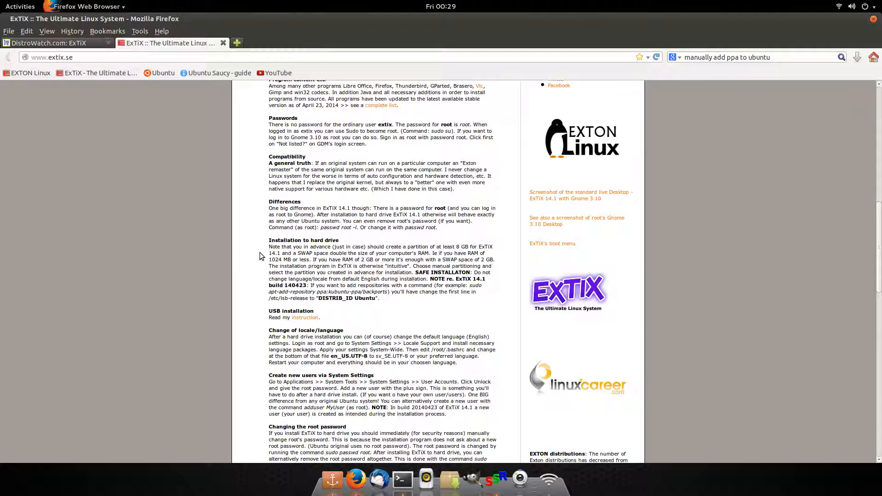
pyautogui.scroll(-3)
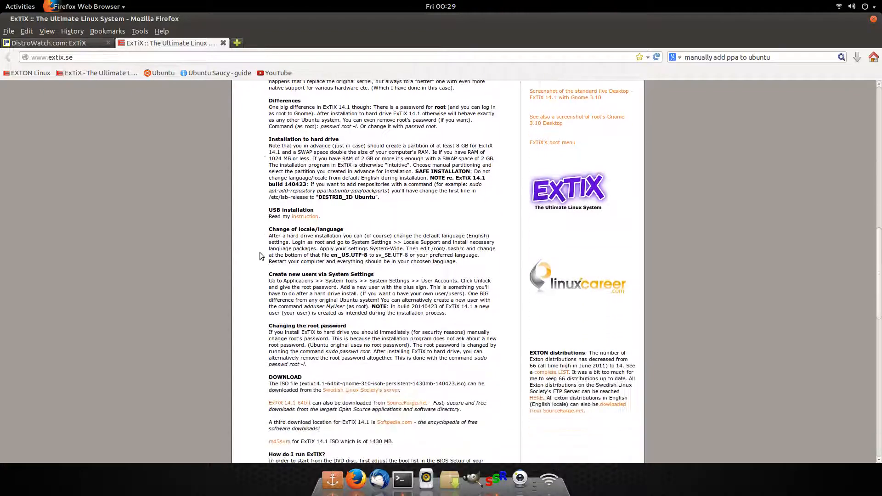
pyautogui.scroll(-3)
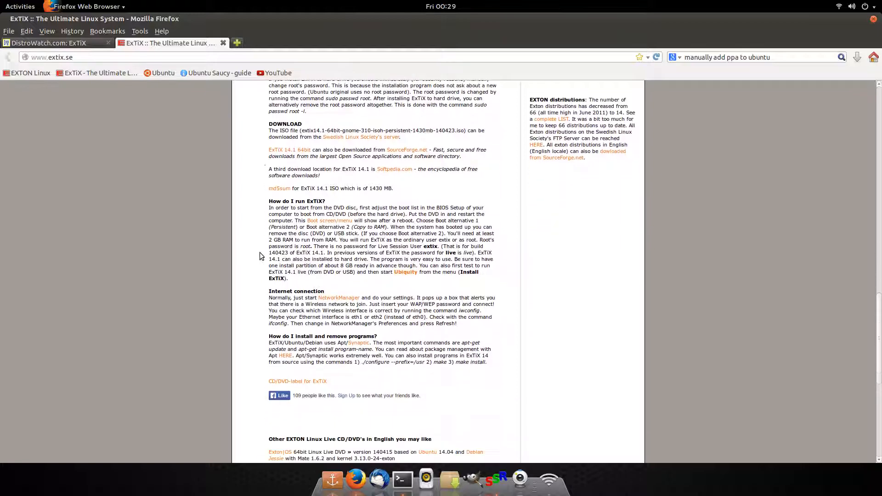
pyautogui.scroll(-3)
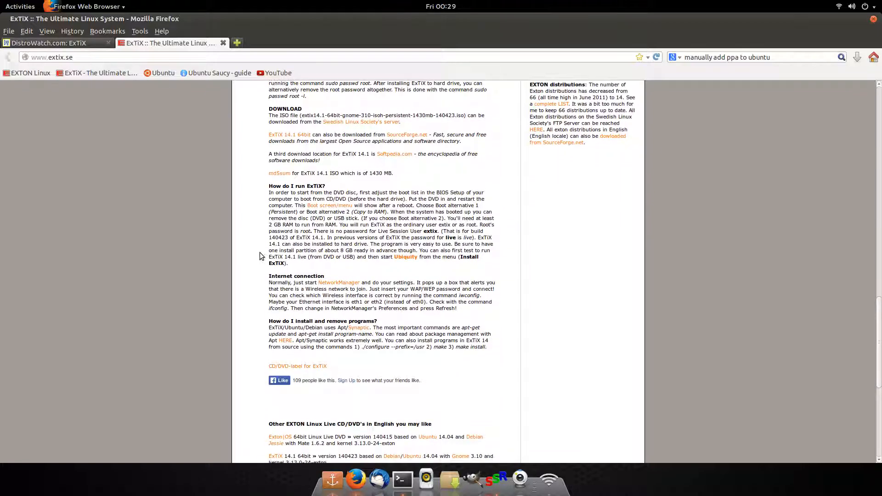
pyautogui.scroll(-3)
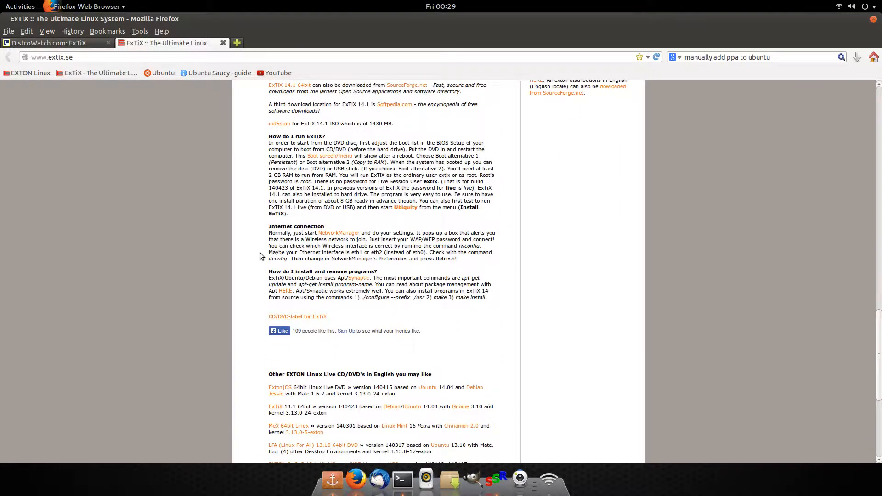
pyautogui.scroll(3)
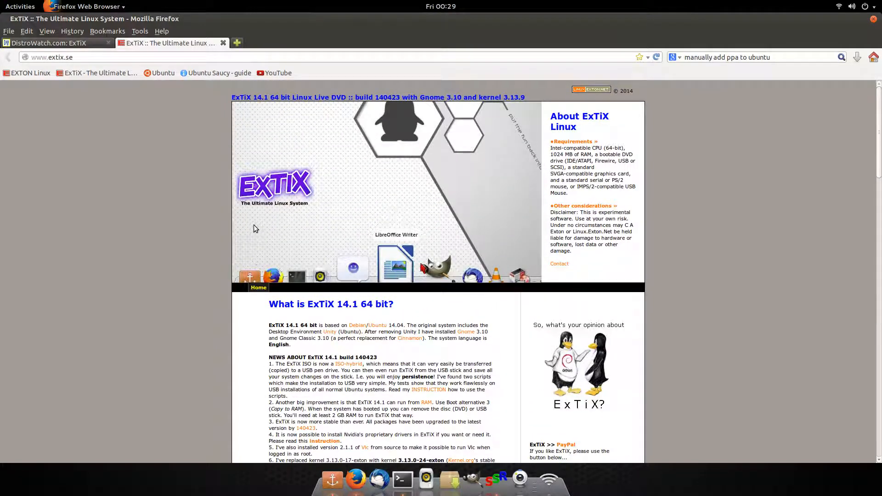
pyautogui.moveTo(324, 214)
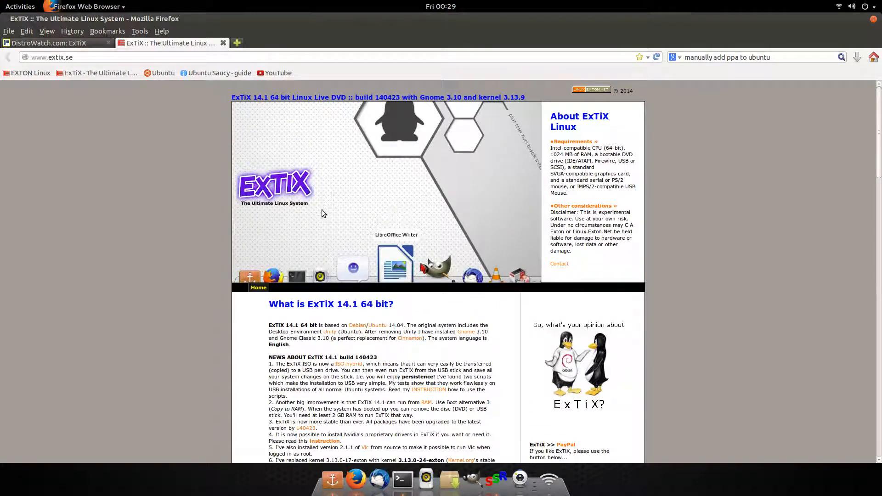
pyautogui.moveTo(317, 218)
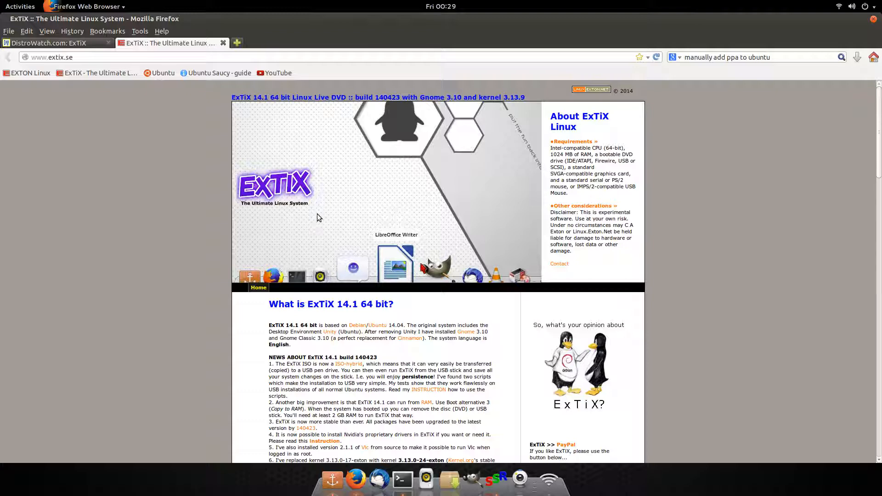
pyautogui.moveTo(309, 215)
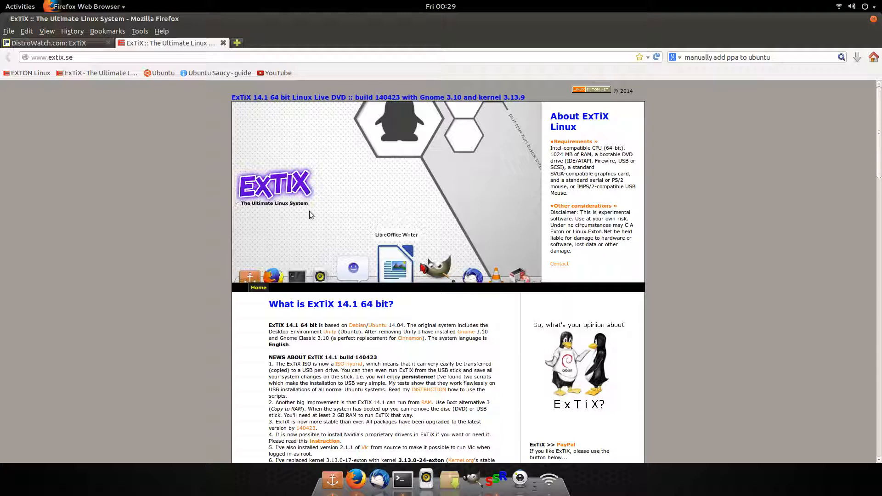
pyautogui.moveTo(317, 215)
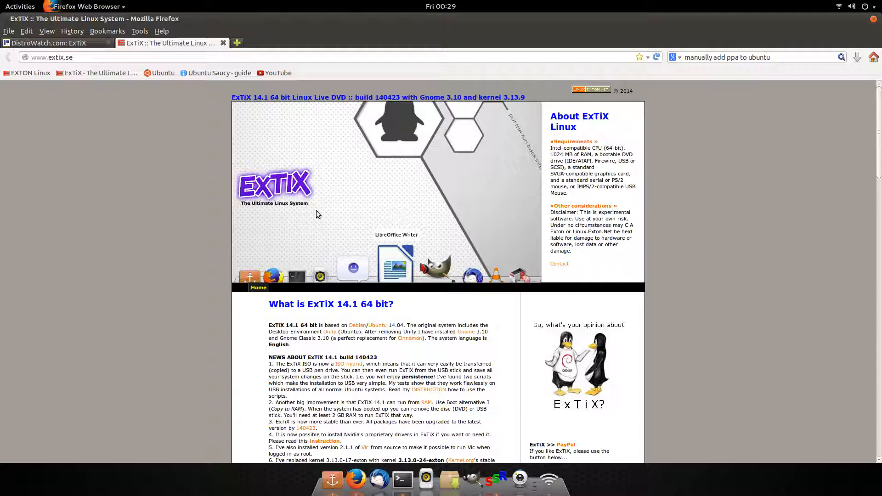
pyautogui.moveTo(308, 226)
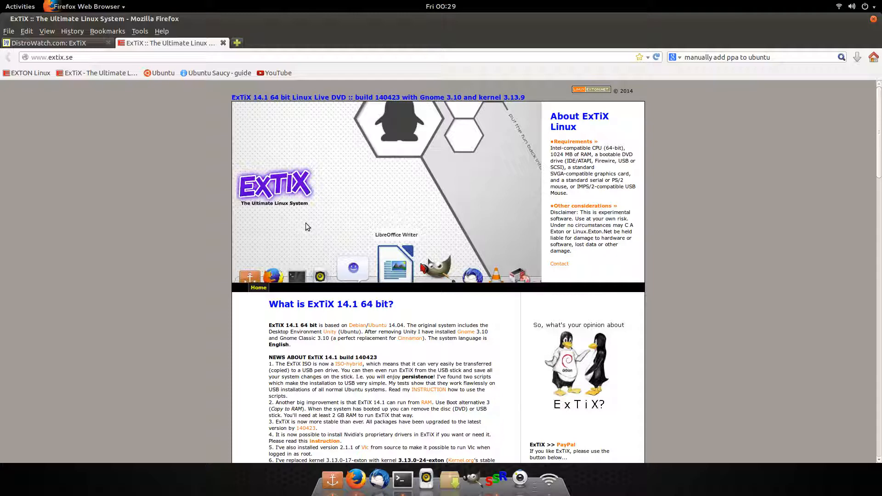
pyautogui.moveTo(319, 210)
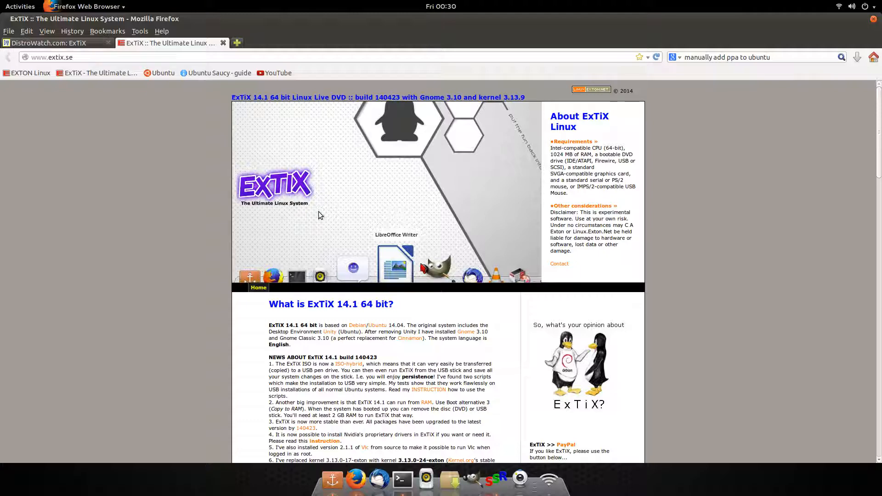
pyautogui.moveTo(267, 121)
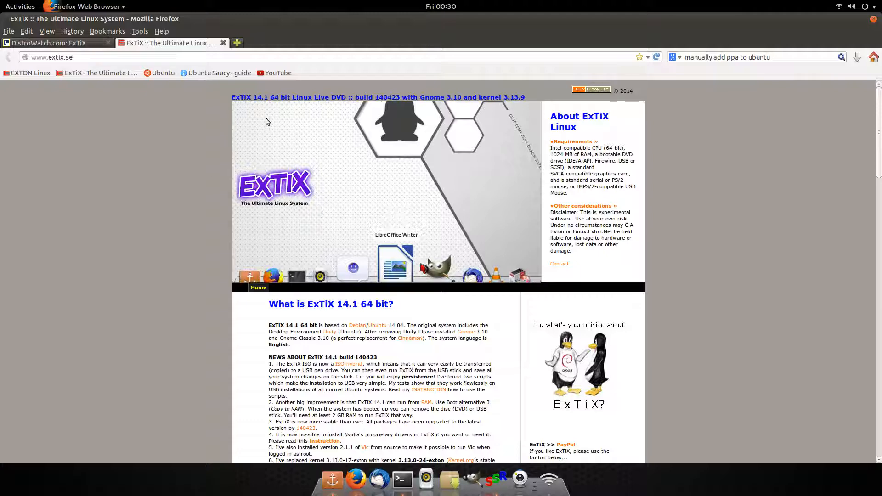
pyautogui.moveTo(745, 15)
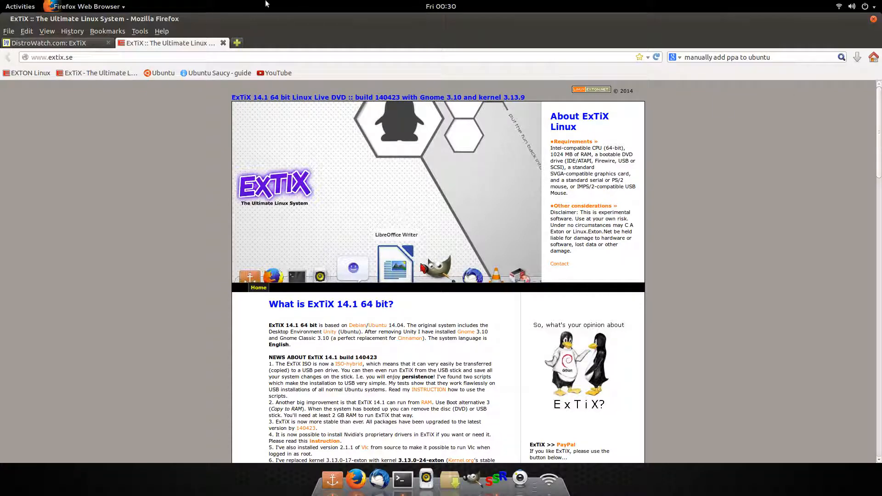
# Step: Minimize Firefox to show the Docky desktop and reopen SimpleScreenRecorder from the dock
pyautogui.rightClick(93, 18)
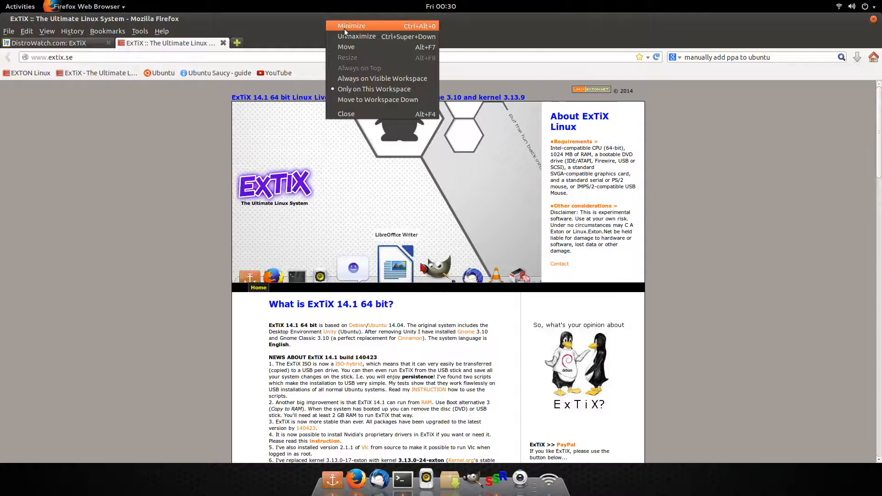
pyautogui.click(351, 26)
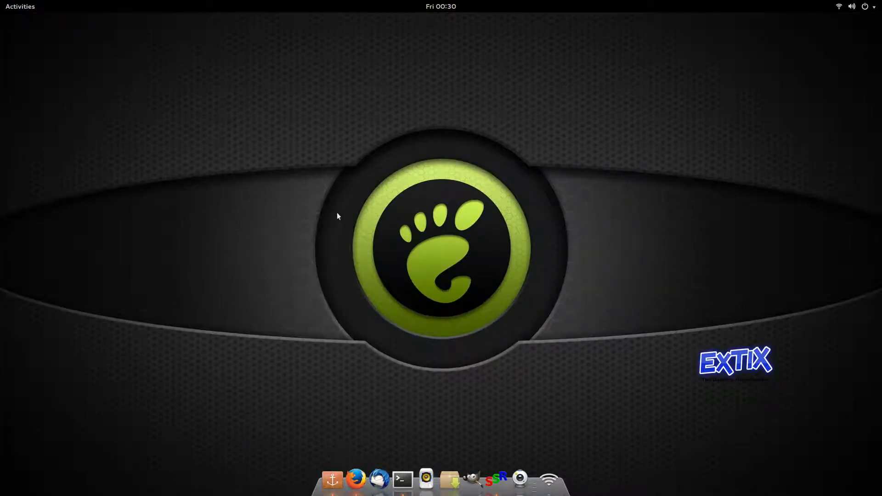
pyautogui.moveTo(746, 343)
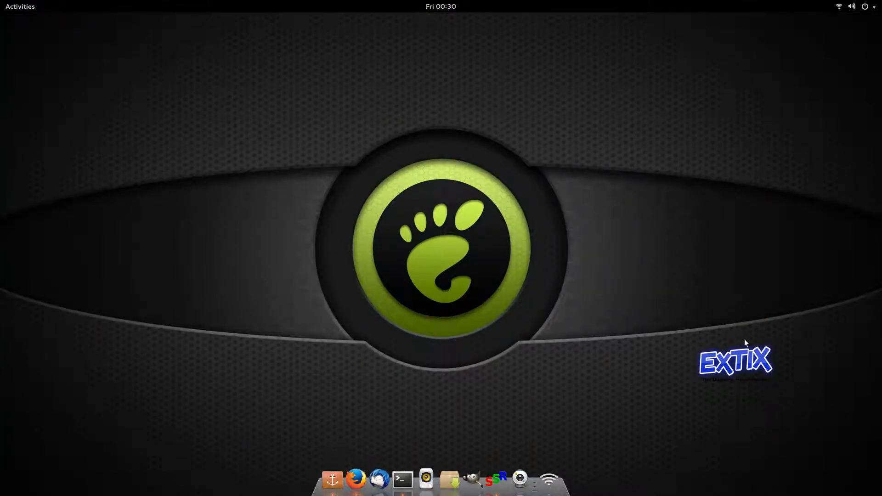
pyautogui.moveTo(333, 480)
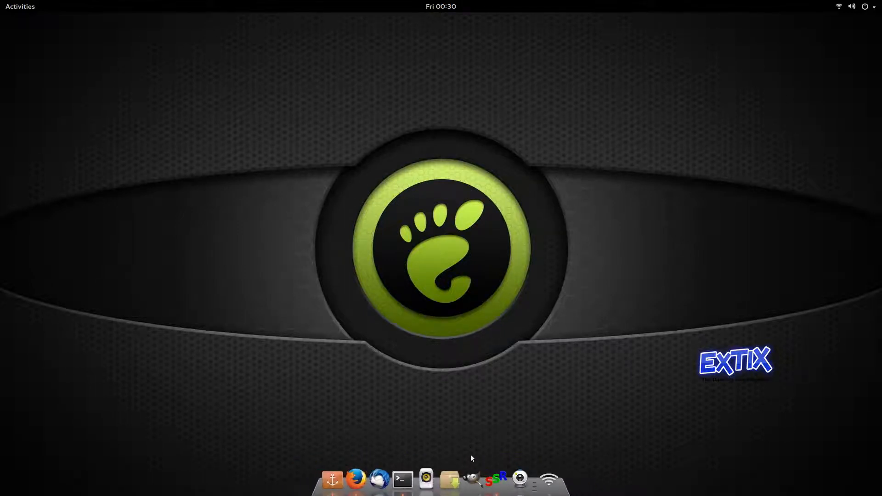
pyautogui.moveTo(534, 483)
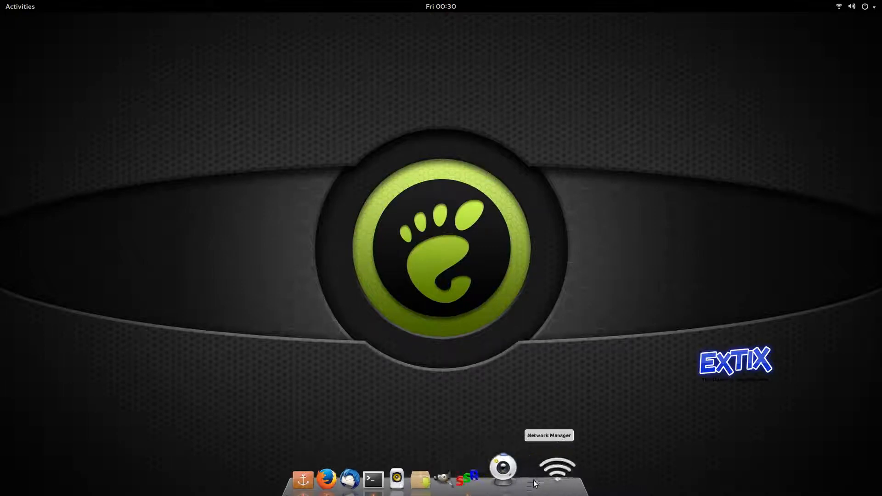
pyautogui.moveTo(401, 468)
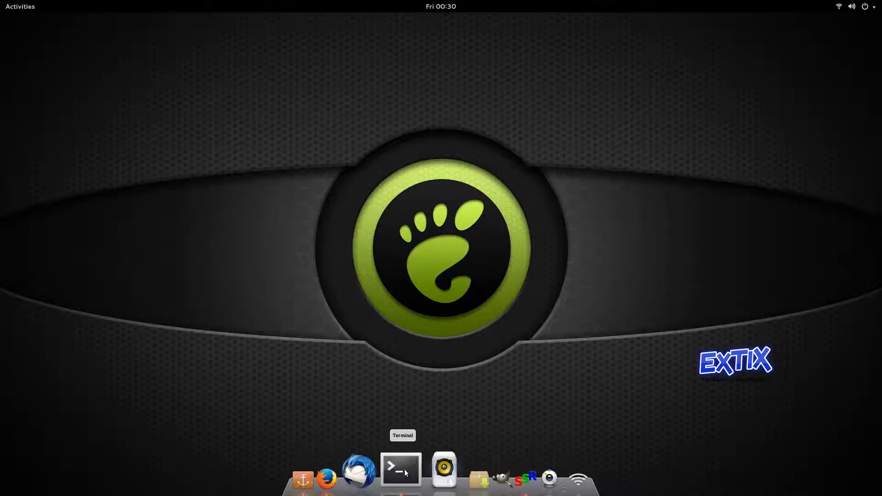
pyautogui.moveTo(387, 471)
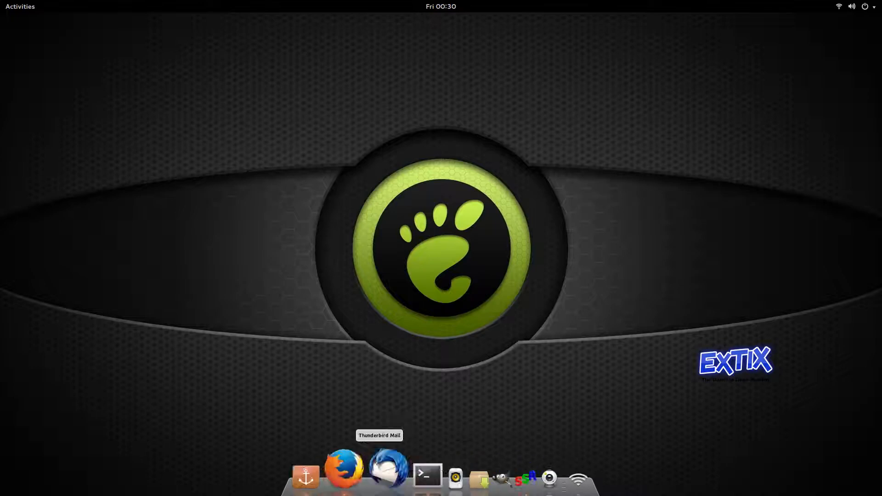
pyautogui.click(494, 478)
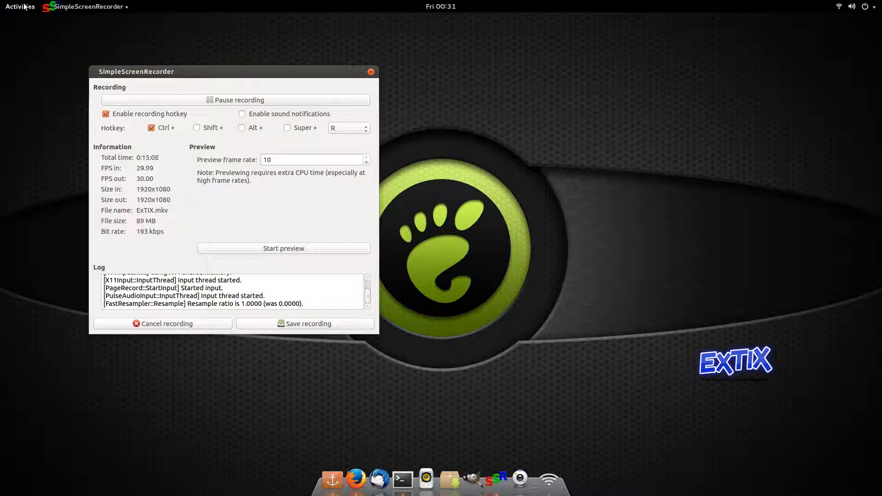
# Step: Open the Activities overview from the top-left corner to show all open windows
pyautogui.click(20, 7)
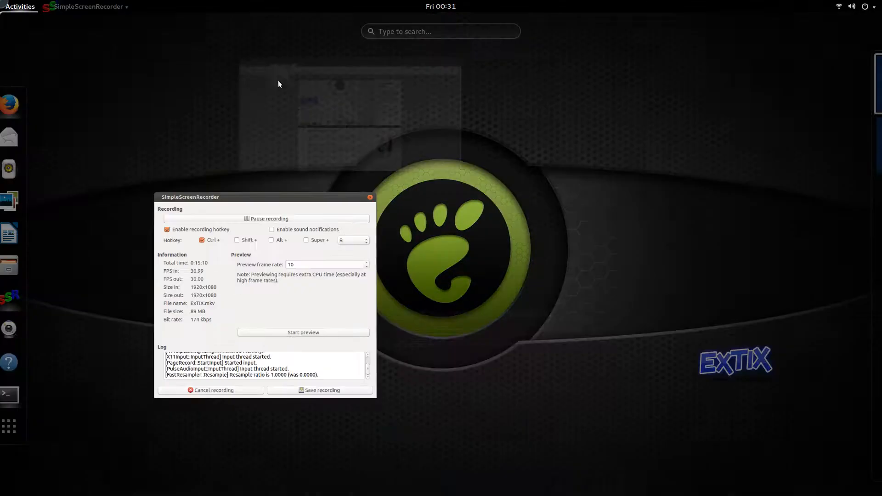
pyautogui.click(19, 7)
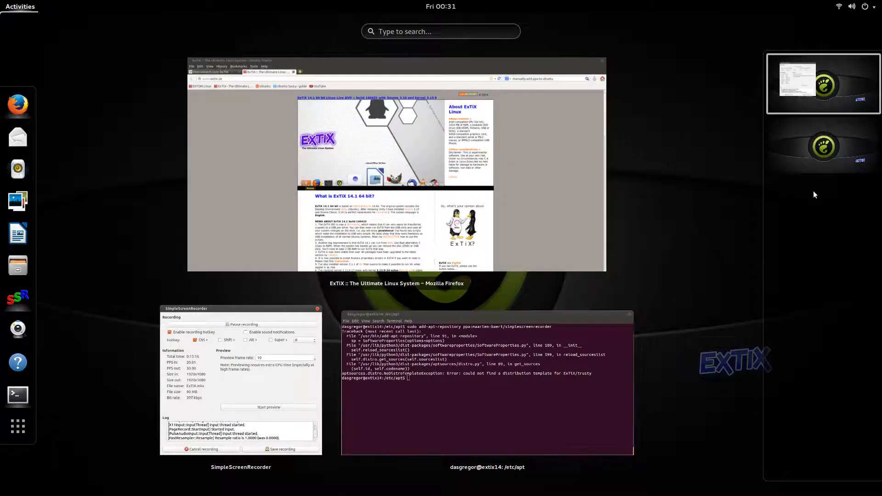
pyautogui.moveTo(874, 179)
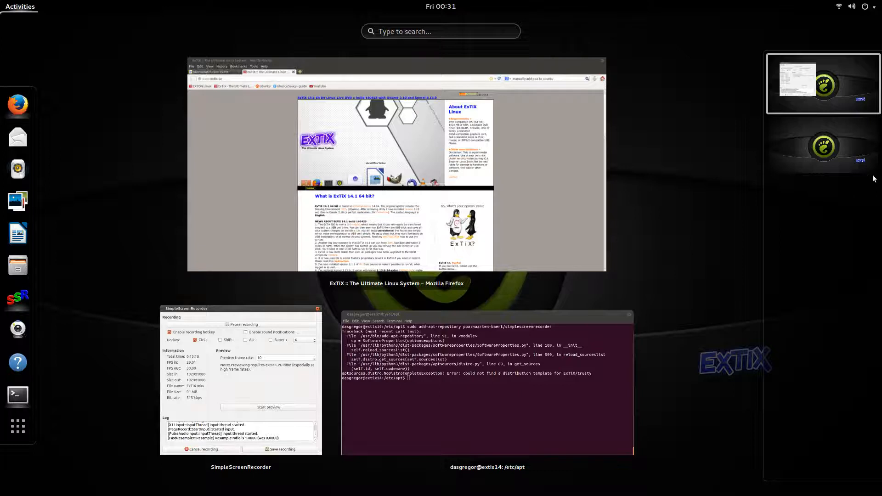